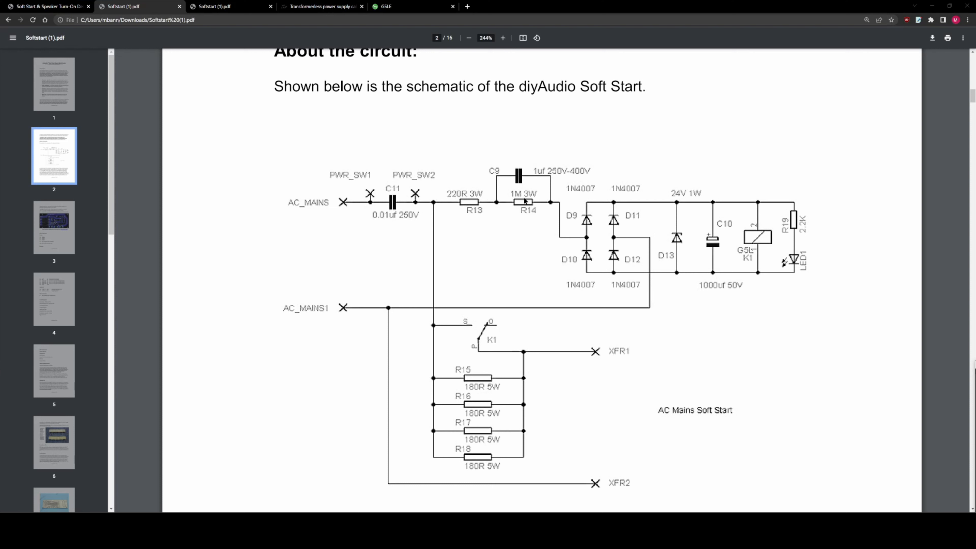
{"action": "mouse_move", "coordinate": [533, 164]}
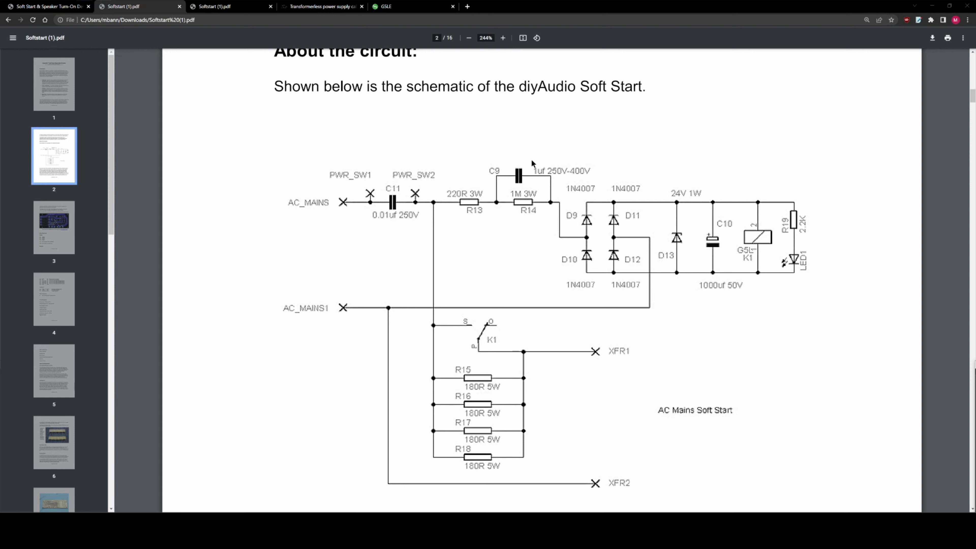
{"action": "mouse_move", "coordinate": [543, 172]}
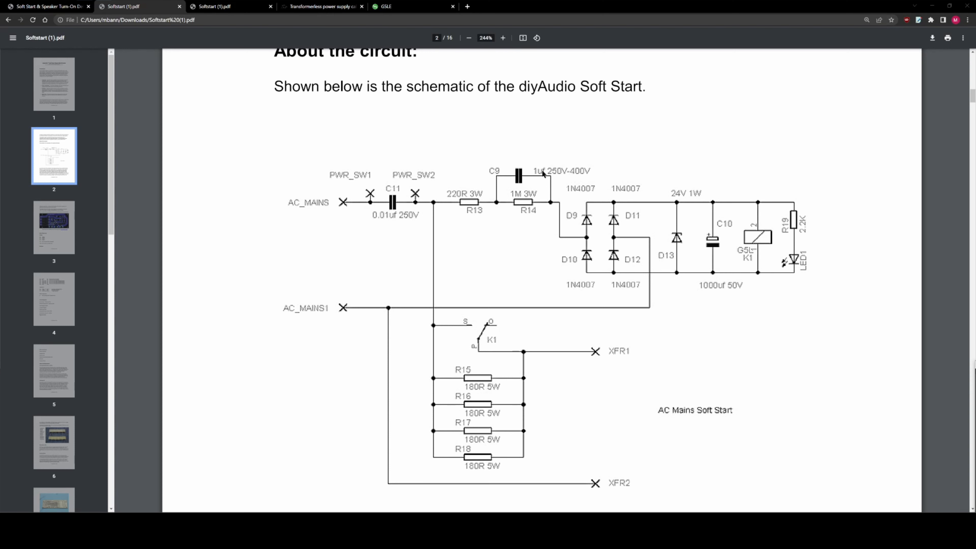
{"action": "mouse_move", "coordinate": [582, 177]}
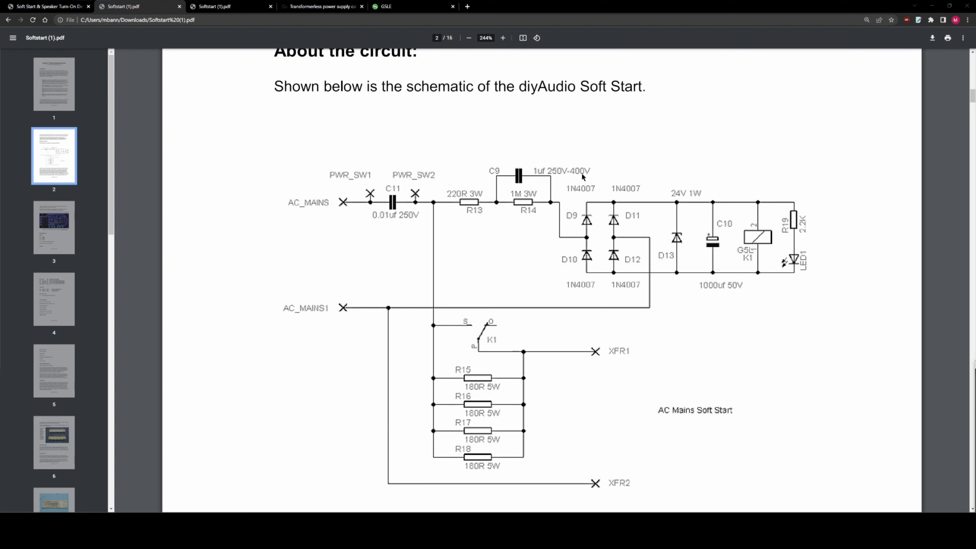
{"action": "mouse_move", "coordinate": [576, 176]}
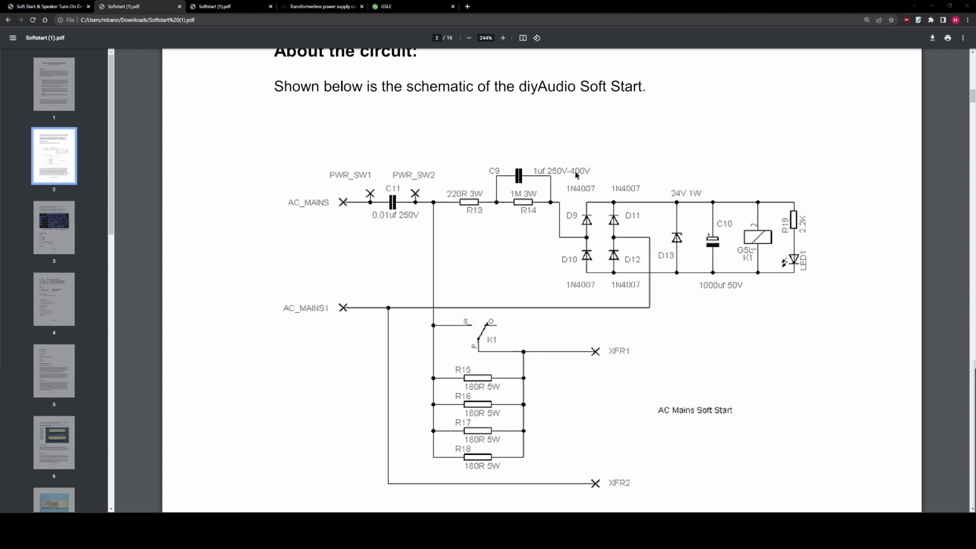
{"action": "mouse_move", "coordinate": [603, 164]}
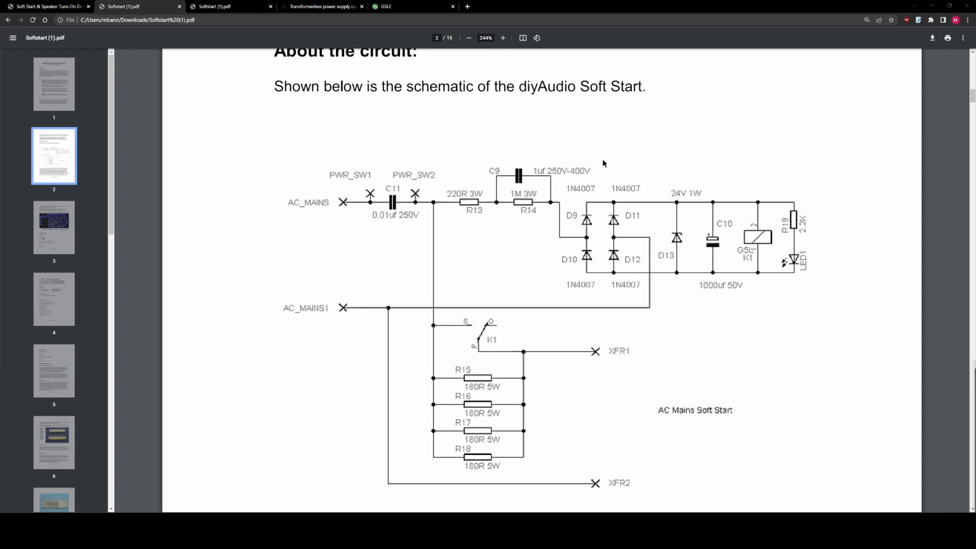
{"action": "mouse_move", "coordinate": [591, 268]}
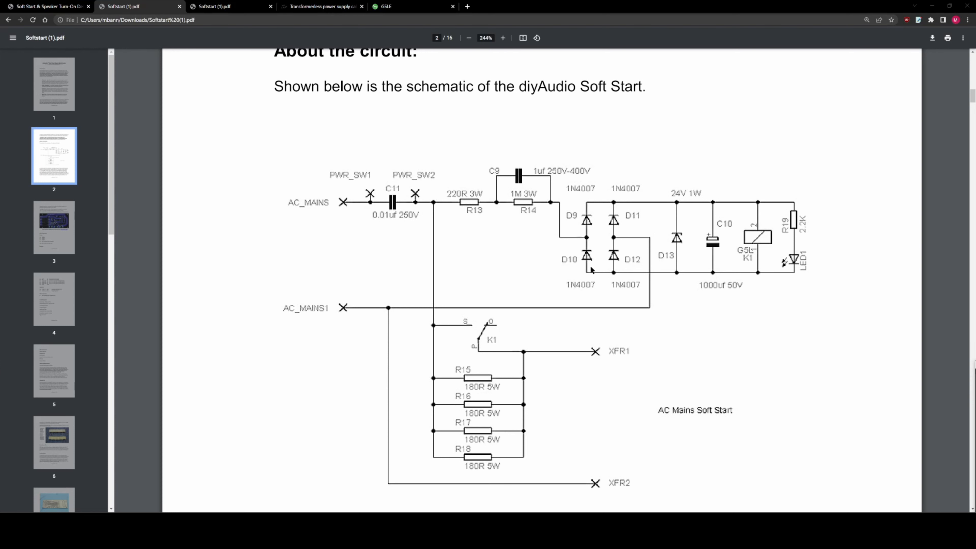
{"action": "mouse_move", "coordinate": [602, 252]}
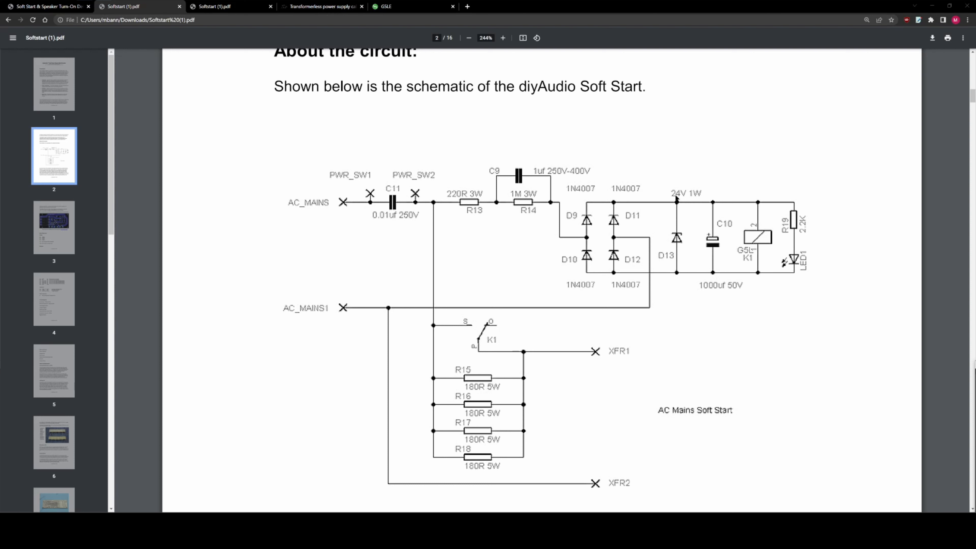
{"action": "mouse_move", "coordinate": [695, 245]}
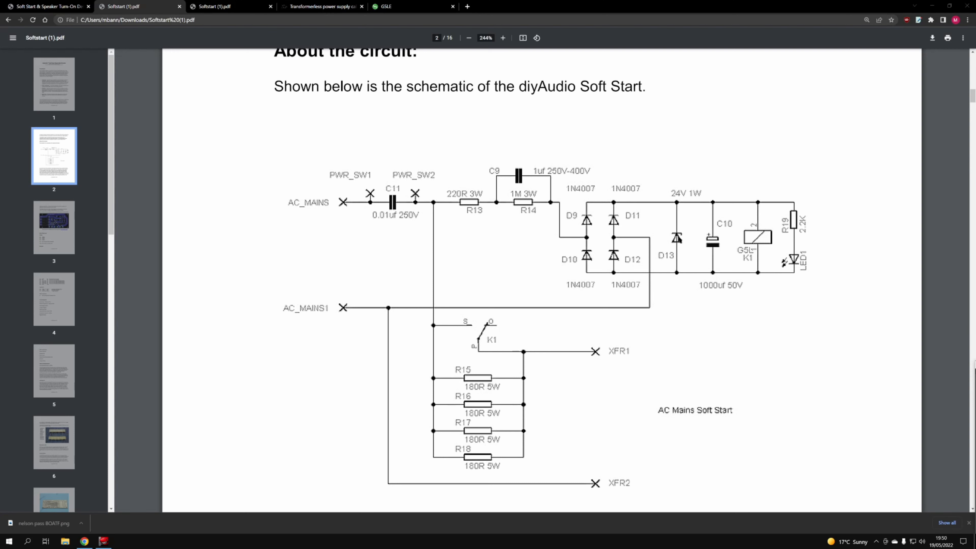
{"action": "mouse_move", "coordinate": [679, 243]}
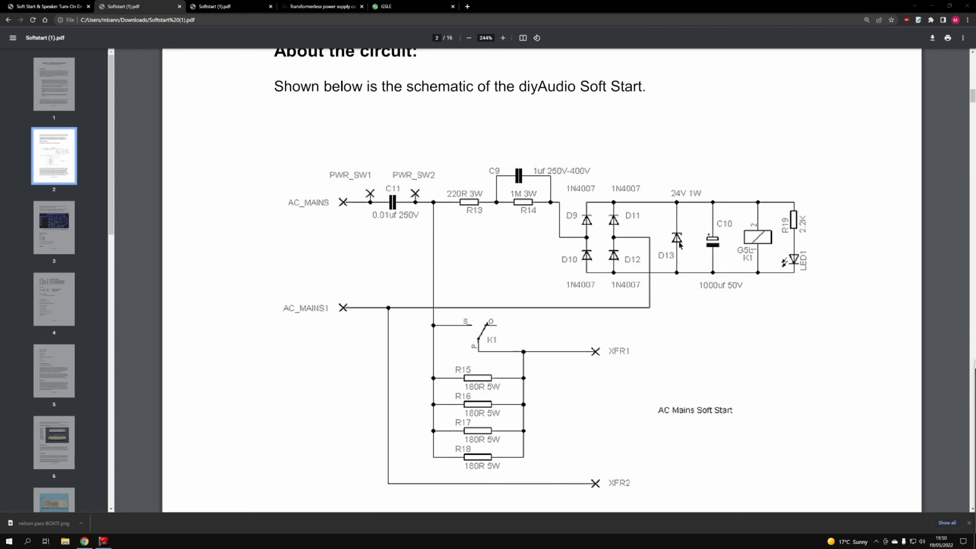
{"action": "mouse_move", "coordinate": [714, 228]}
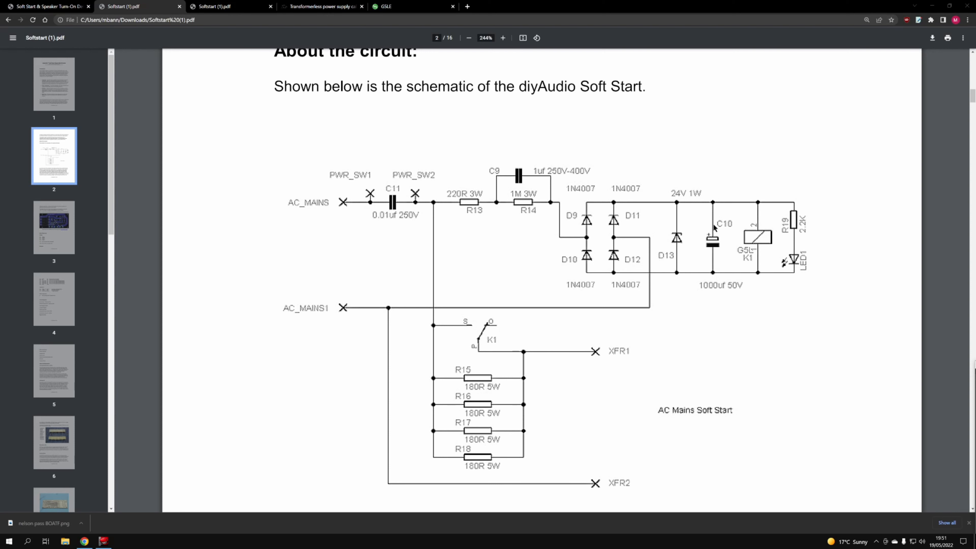
{"action": "mouse_move", "coordinate": [715, 232]}
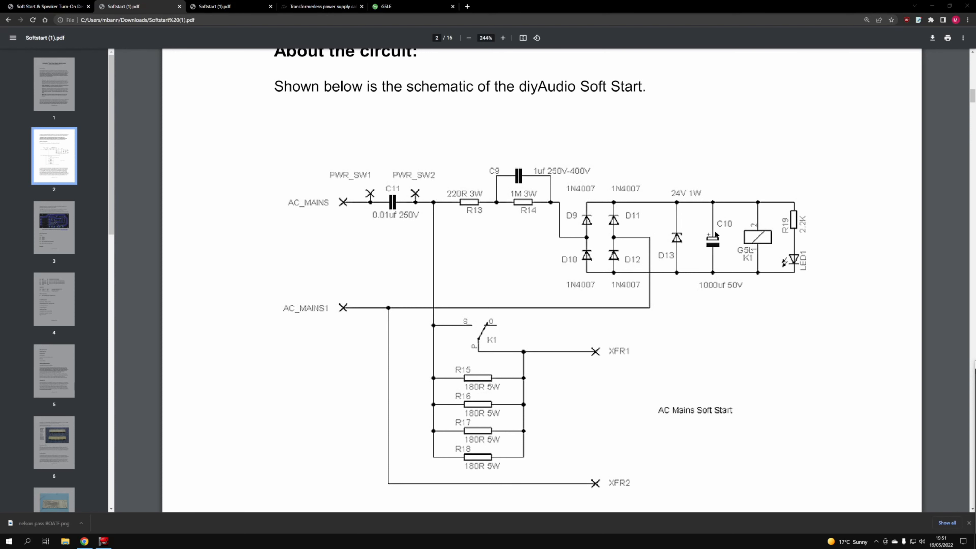
{"action": "mouse_move", "coordinate": [705, 227]}
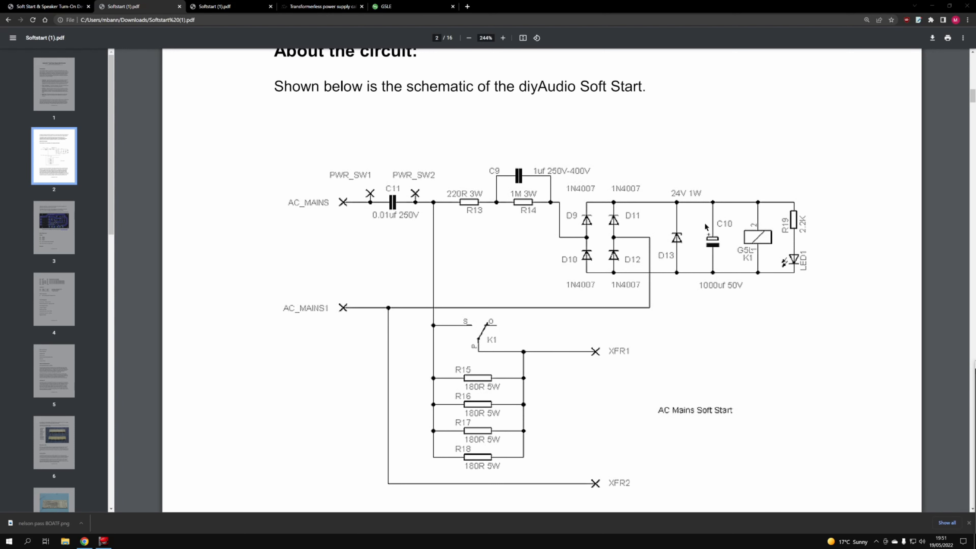
{"action": "mouse_move", "coordinate": [768, 232]}
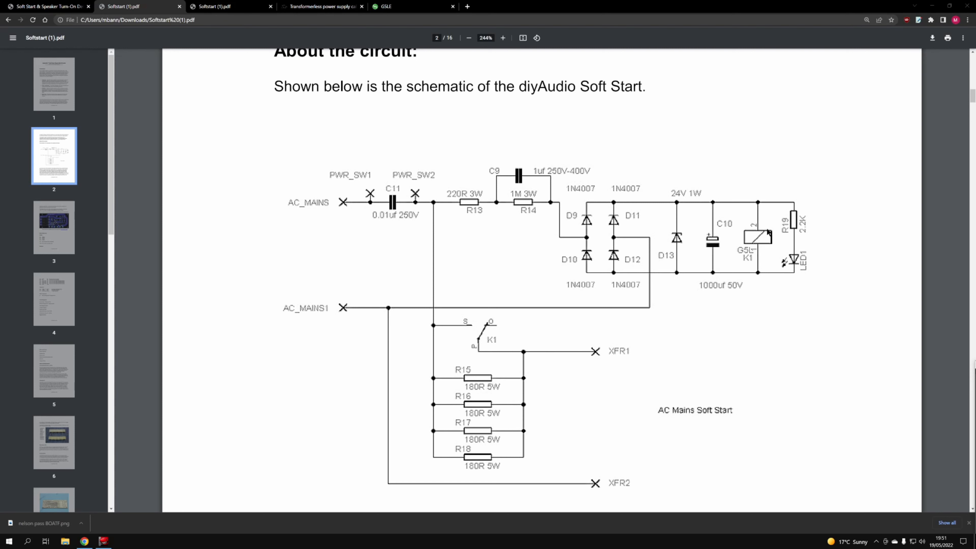
{"action": "mouse_move", "coordinate": [755, 243]}
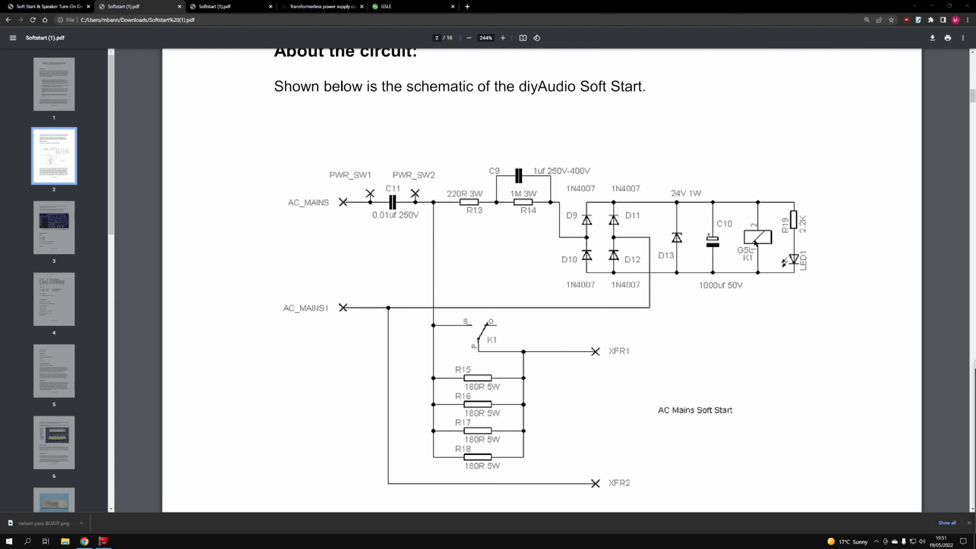
{"action": "mouse_move", "coordinate": [499, 329]}
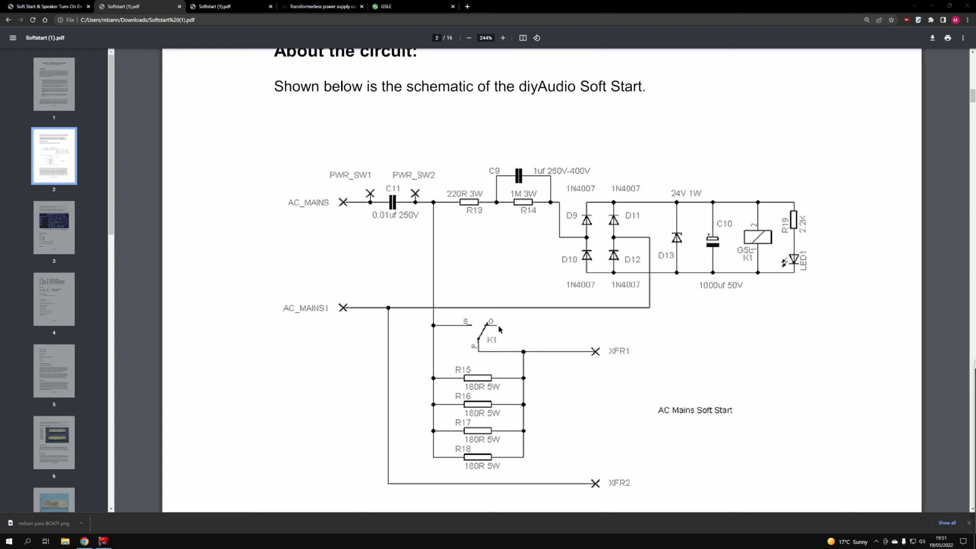
{"action": "mouse_move", "coordinate": [485, 397]}
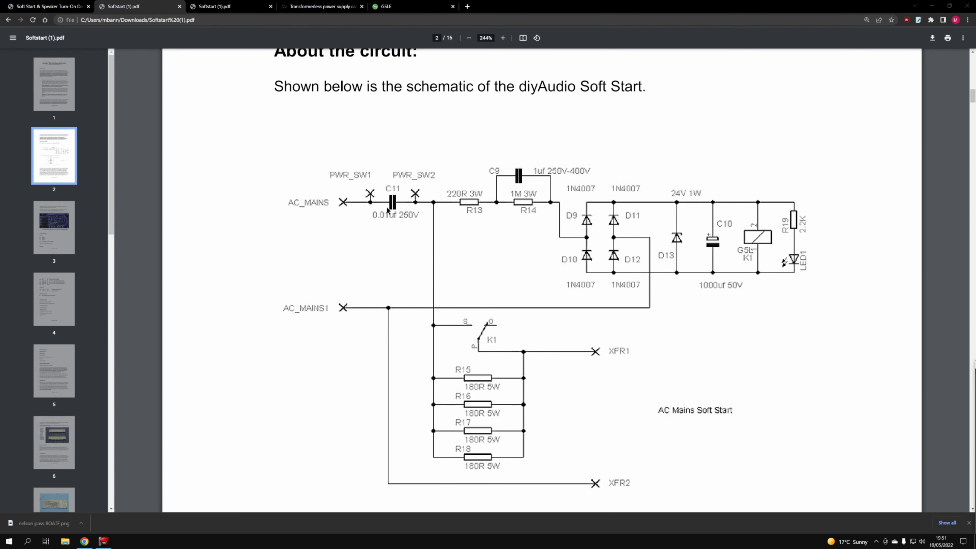
Switch from the soft-start PDF to the transformerless power supply calculator tab
{"action": "left_click", "coordinate": [319, 6]}
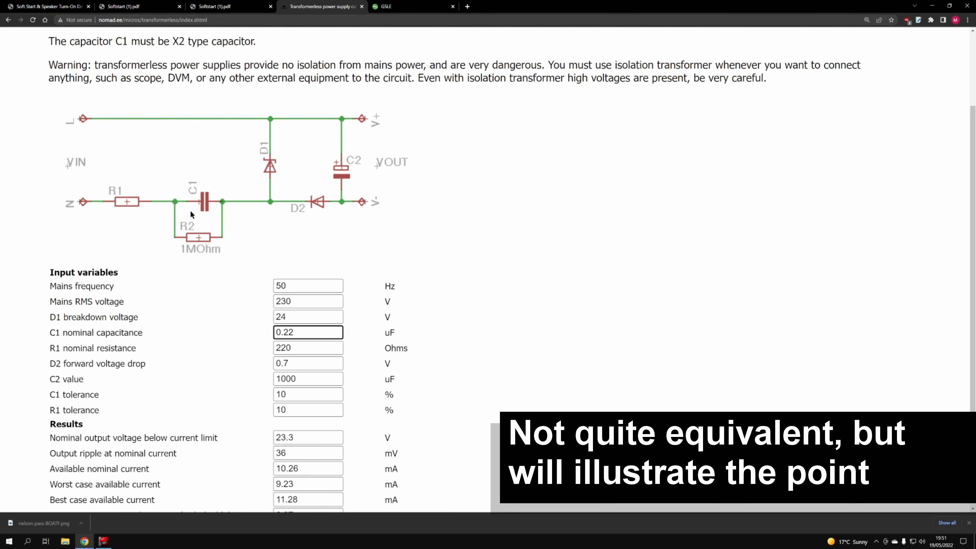
{"action": "mouse_move", "coordinate": [366, 197]}
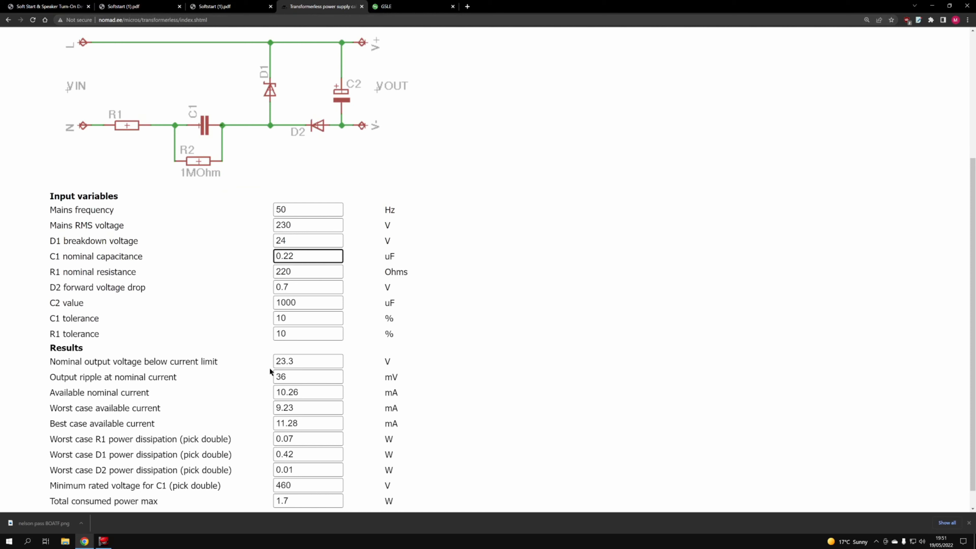
{"action": "mouse_move", "coordinate": [230, 415]}
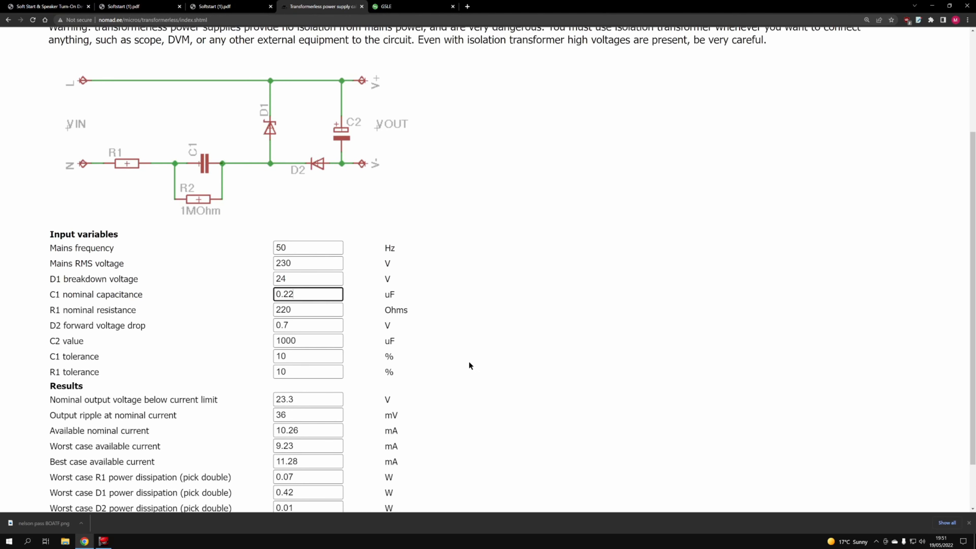
Set D1 breakdown voltage and 0.22 uF C1, read the ~10 mA results, then go to the G5LE datasheet
{"action": "scroll", "scroll_direction": "up", "scroll_amount": 3}
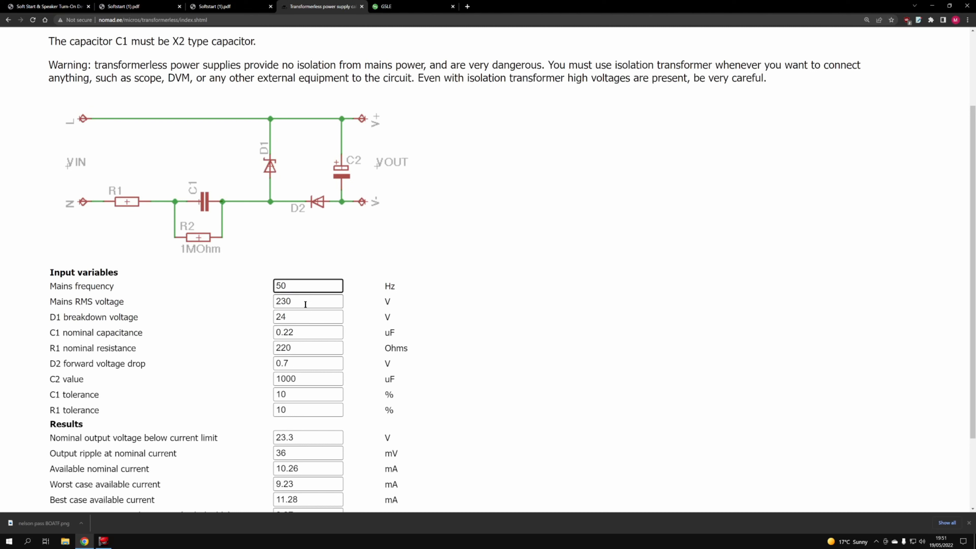
{"action": "left_click", "coordinate": [307, 317]}
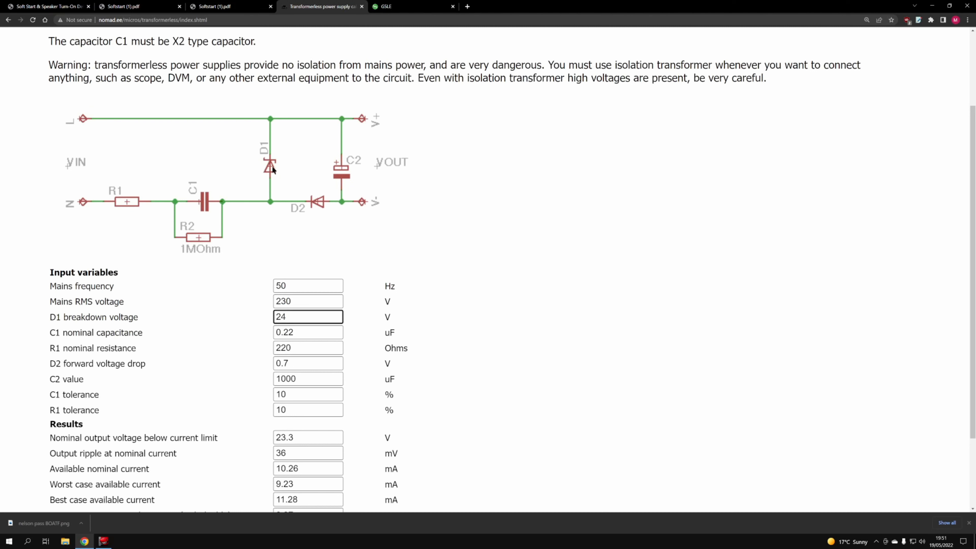
{"action": "left_click", "coordinate": [308, 332]}
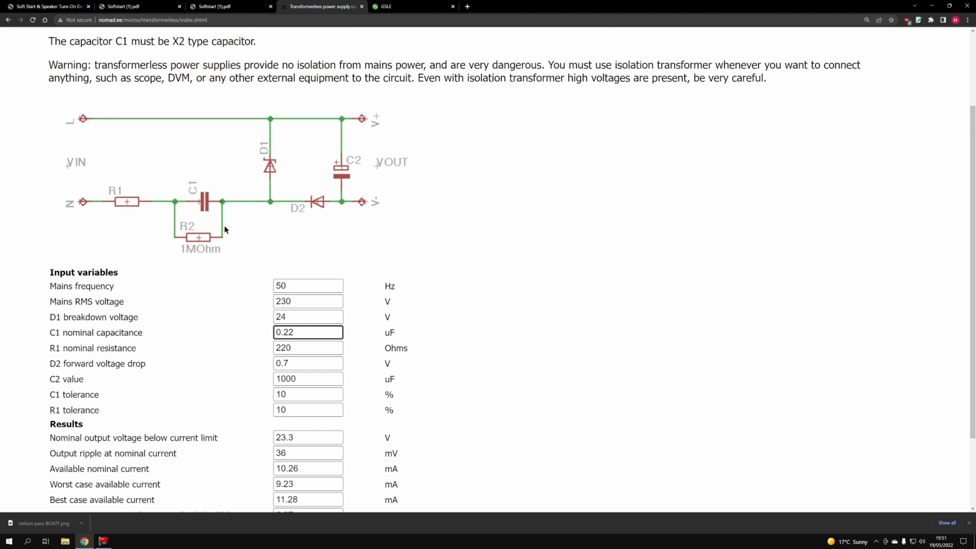
{"action": "mouse_move", "coordinate": [205, 238]}
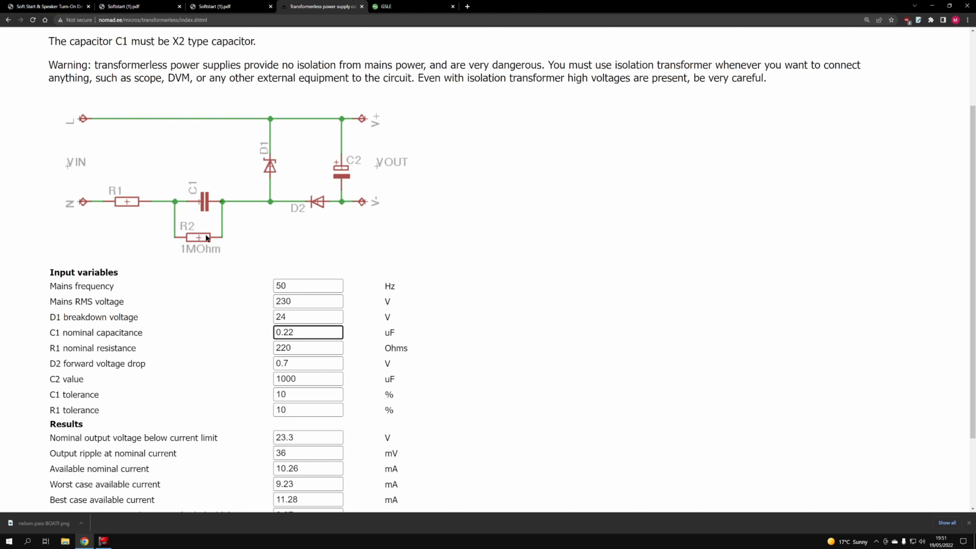
{"action": "mouse_move", "coordinate": [196, 213]}
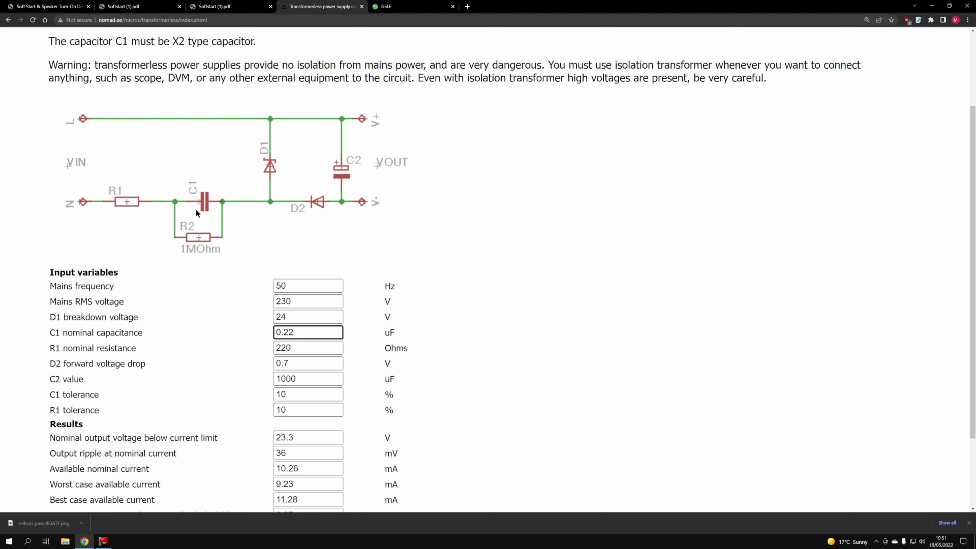
{"action": "mouse_move", "coordinate": [212, 192]}
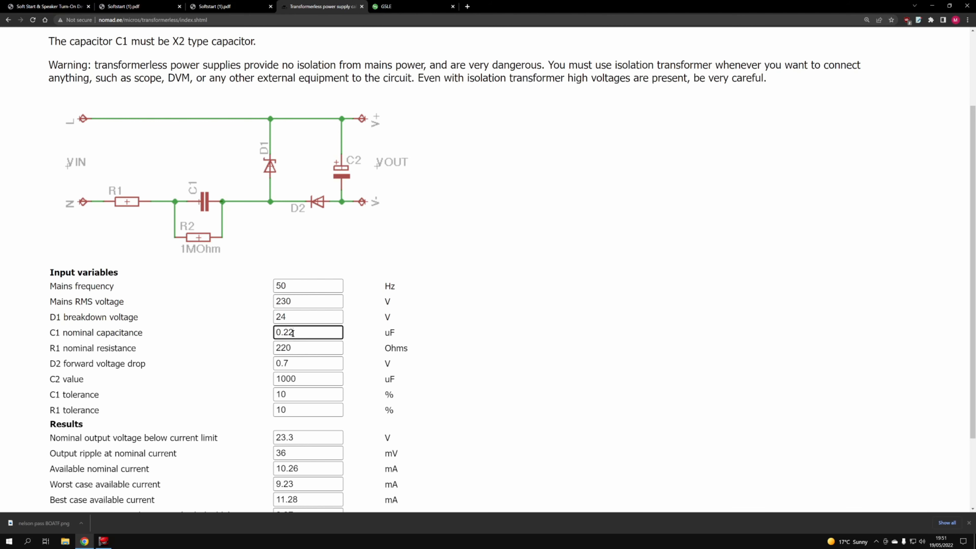
{"action": "scroll", "scroll_direction": "down", "scroll_amount": 3}
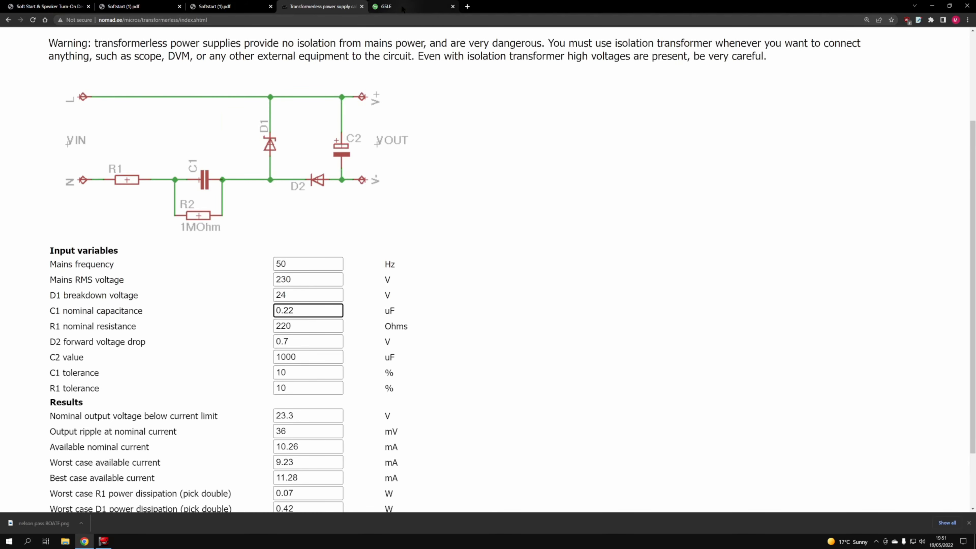
{"action": "left_click", "coordinate": [412, 6]}
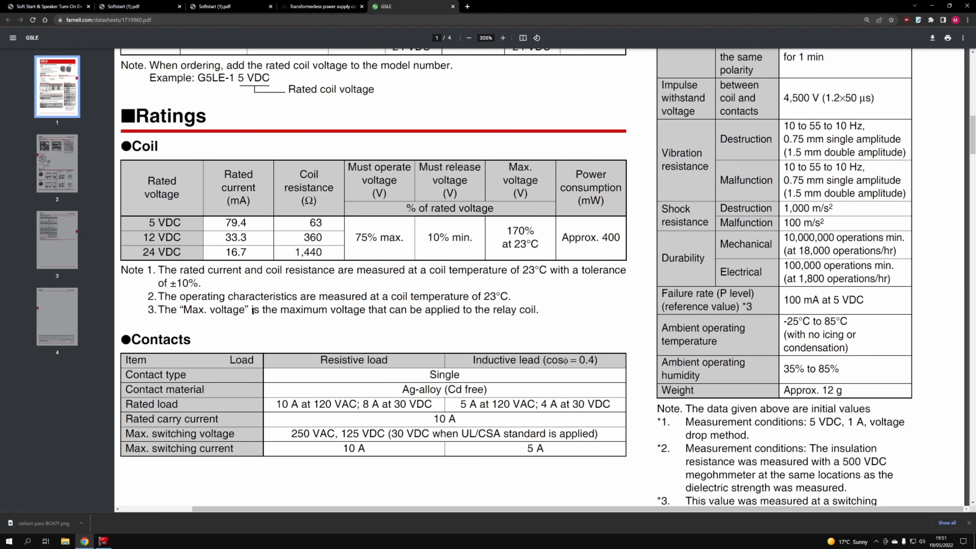
Highlight the 24 VDC coil rating of 16.7 mA, then return to the calculator
{"action": "left_click_drag", "start_coordinate": [143, 252], "coordinate": [259, 252]}
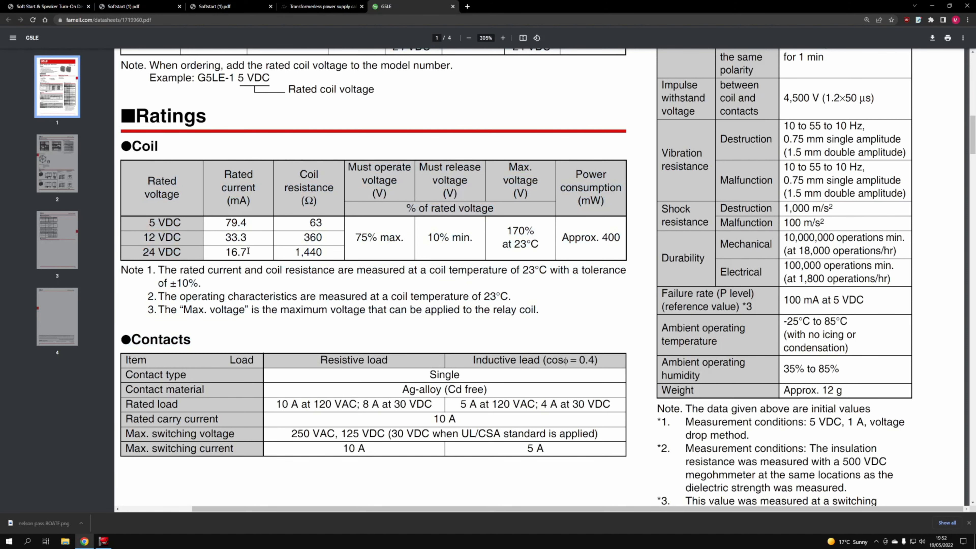
{"action": "left_click", "coordinate": [321, 6]}
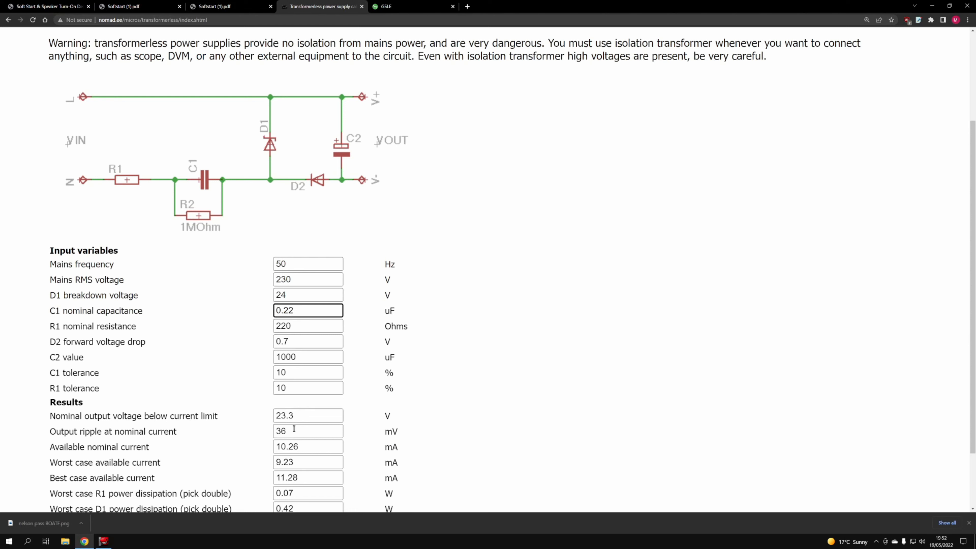
{"action": "mouse_move", "coordinate": [298, 446]}
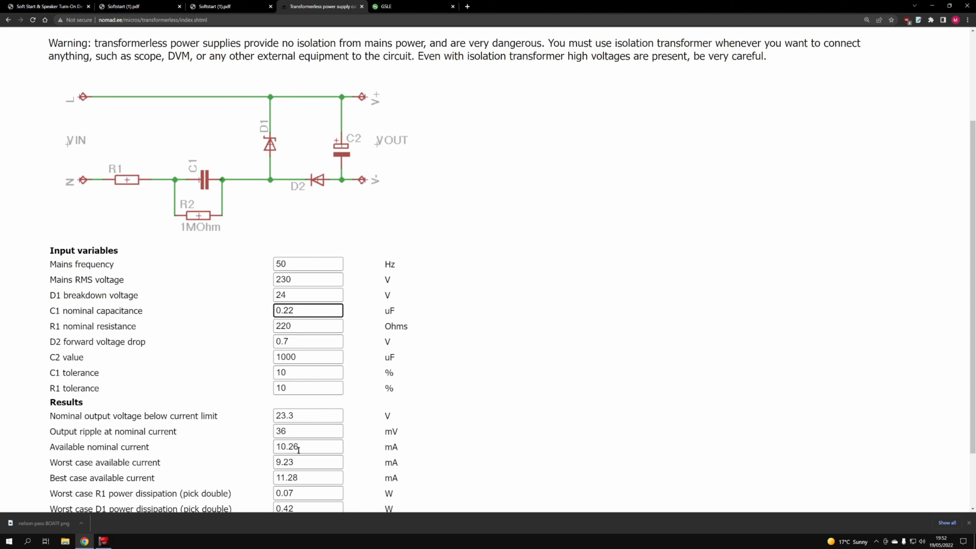
Select the 460 V minimum rated voltage for C1 in the results, then go to the Softstart PDF
{"action": "double_click", "coordinate": [285, 310]}
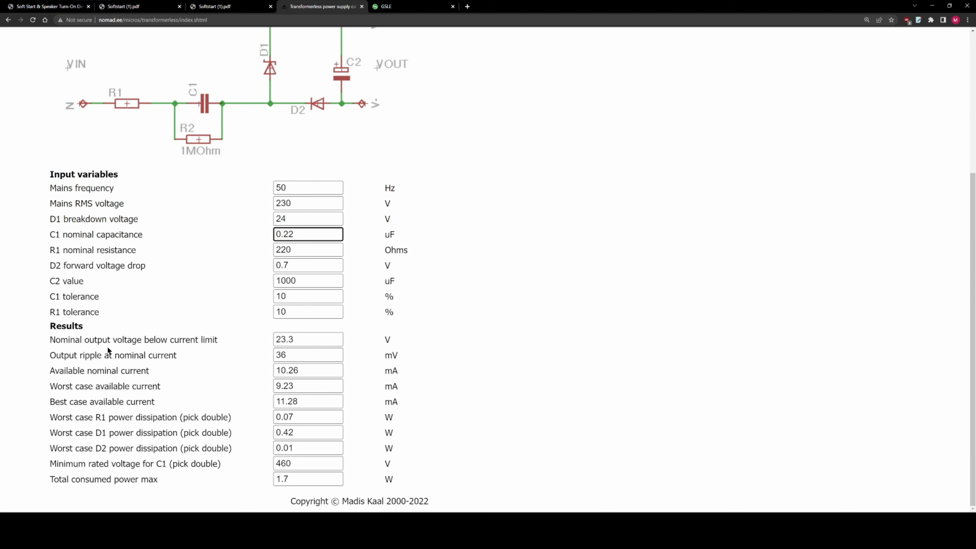
{"action": "mouse_move", "coordinate": [67, 466]}
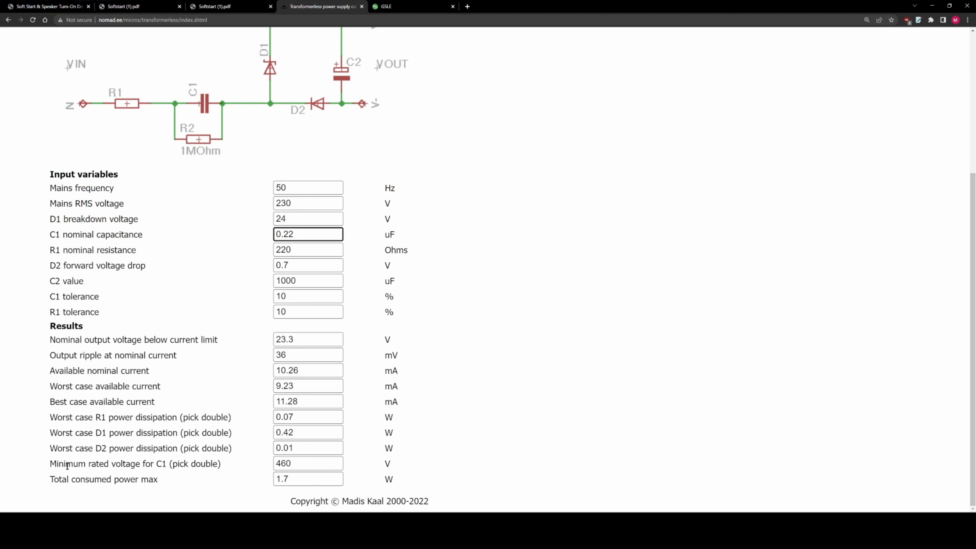
{"action": "left_click_drag", "start_coordinate": [62, 463], "coordinate": [199, 463]}
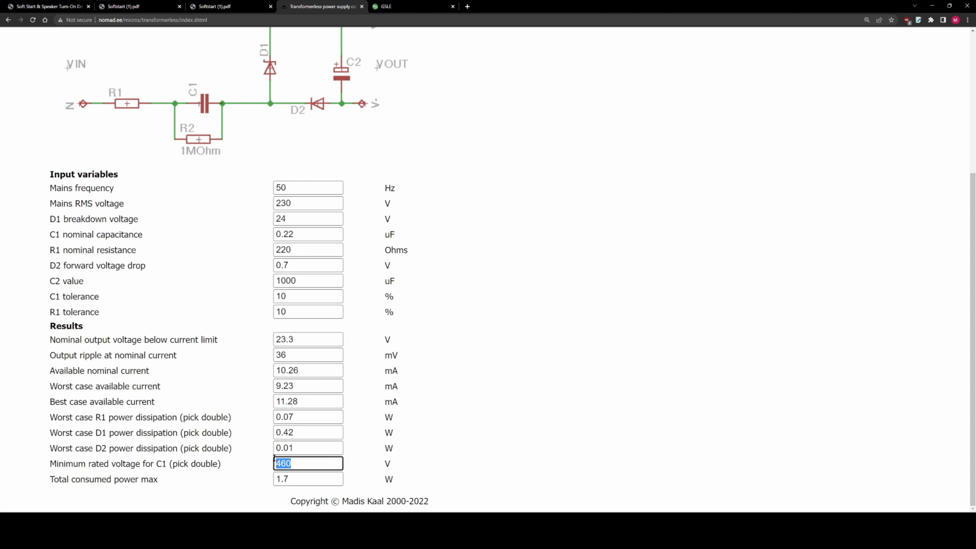
{"action": "left_click", "coordinate": [299, 463]}
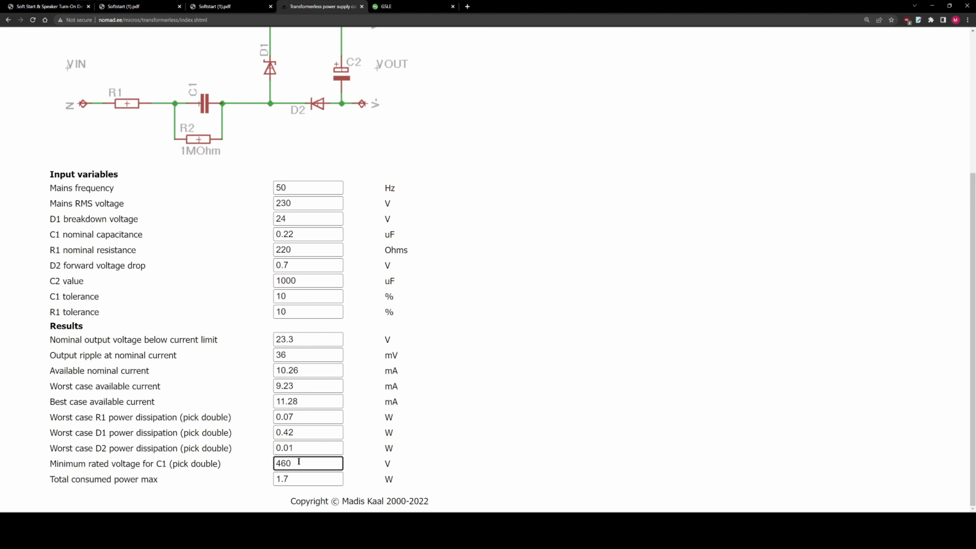
{"action": "double_click", "coordinate": [284, 463]}
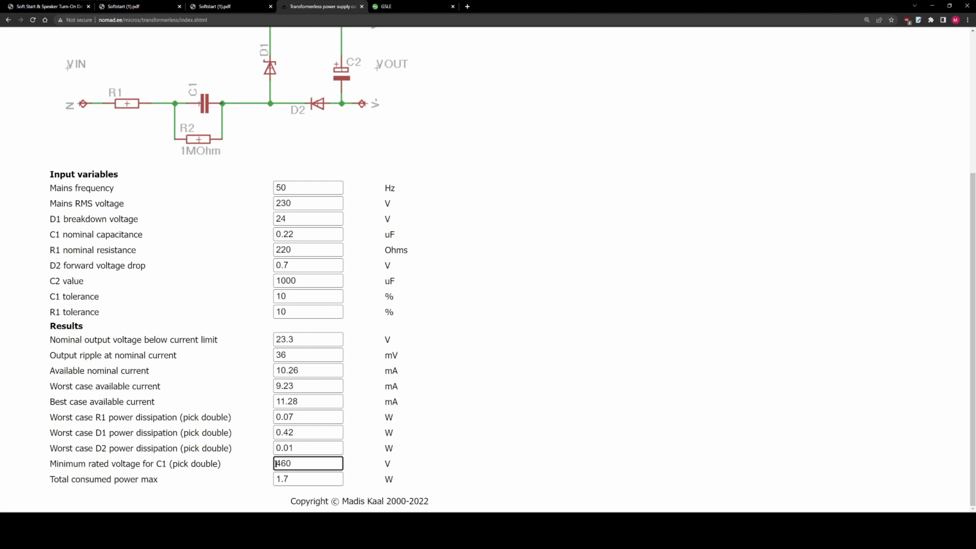
{"action": "triple_click", "coordinate": [308, 463]}
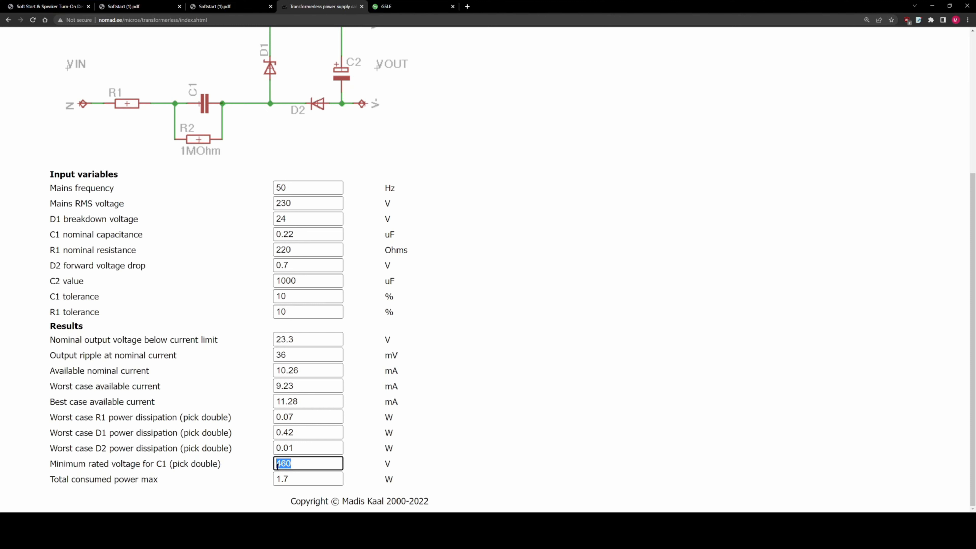
{"action": "mouse_move", "coordinate": [258, 399]}
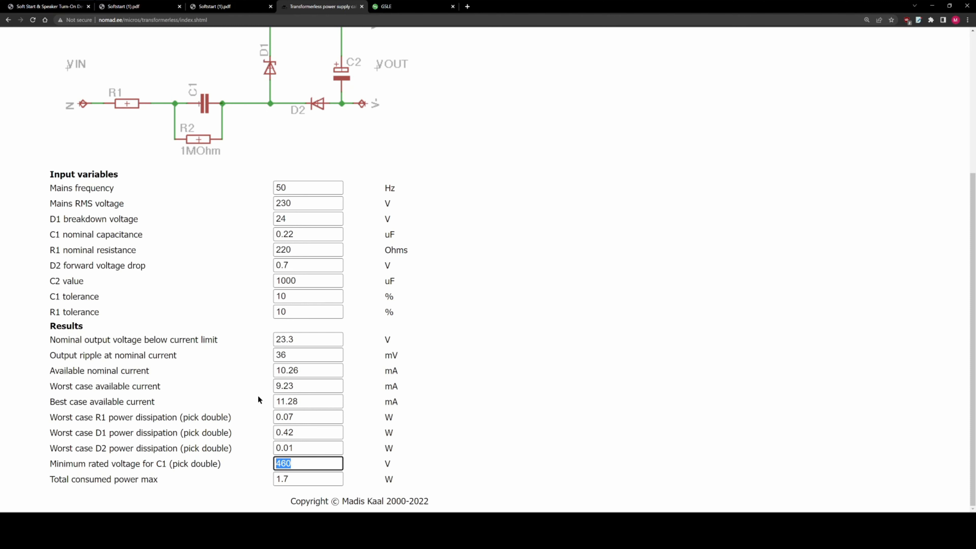
{"action": "left_click", "coordinate": [213, 6]}
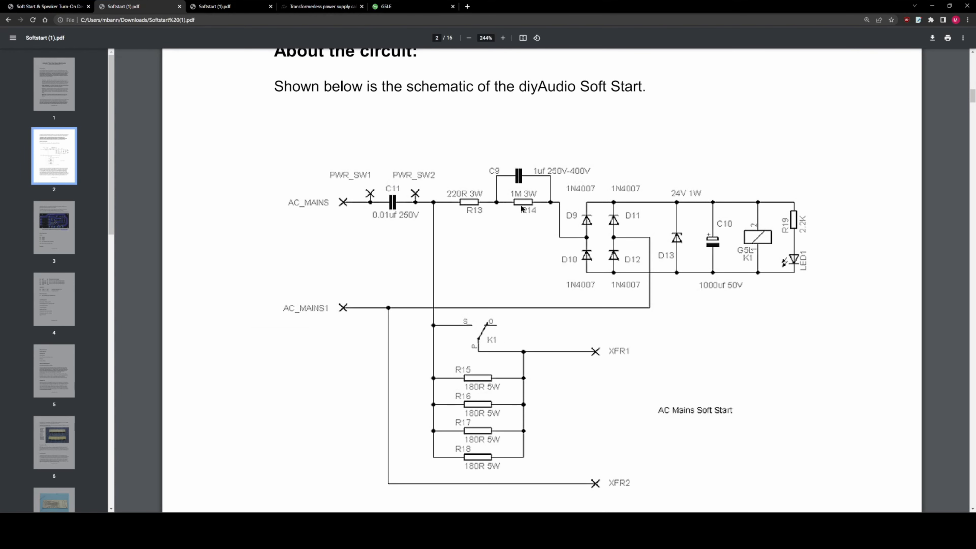
{"action": "mouse_move", "coordinate": [544, 214]}
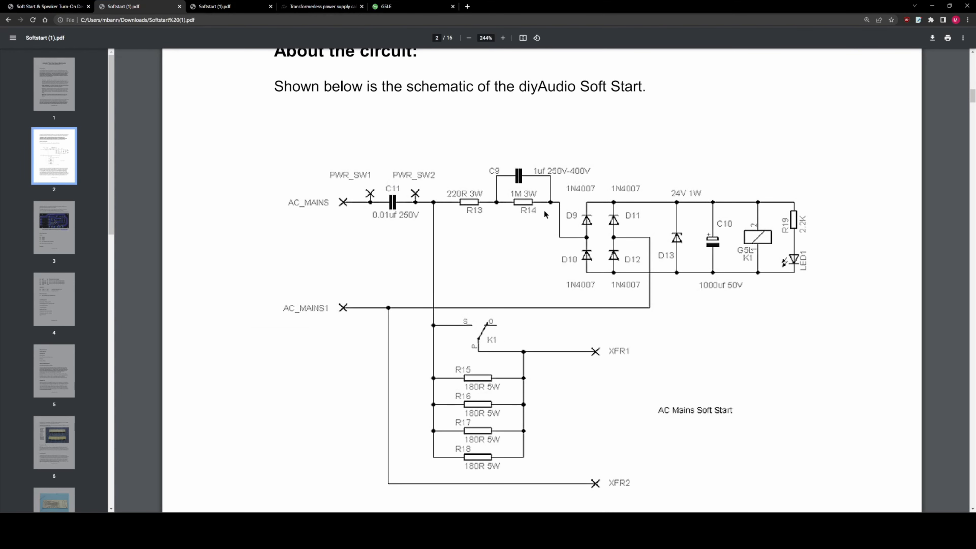
{"action": "mouse_move", "coordinate": [523, 222]}
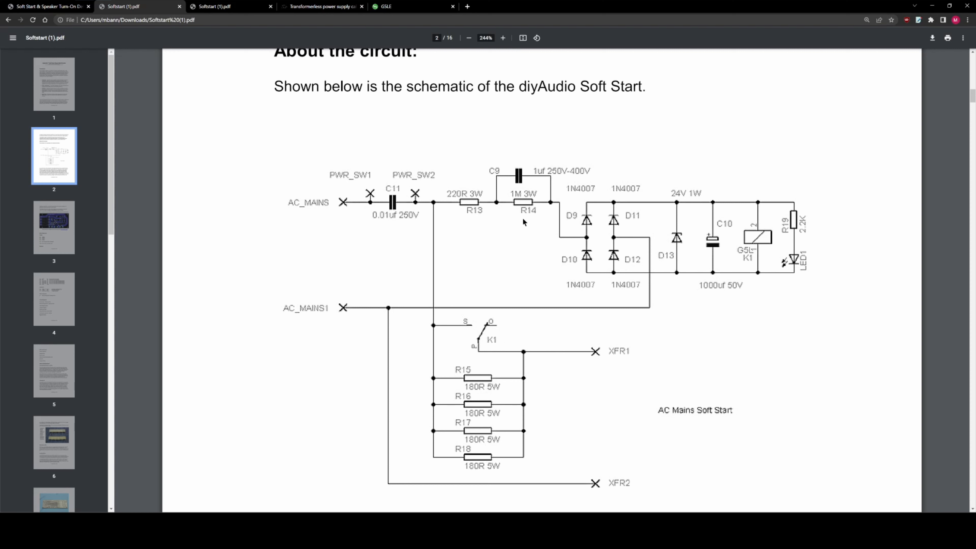
{"action": "mouse_move", "coordinate": [520, 188]}
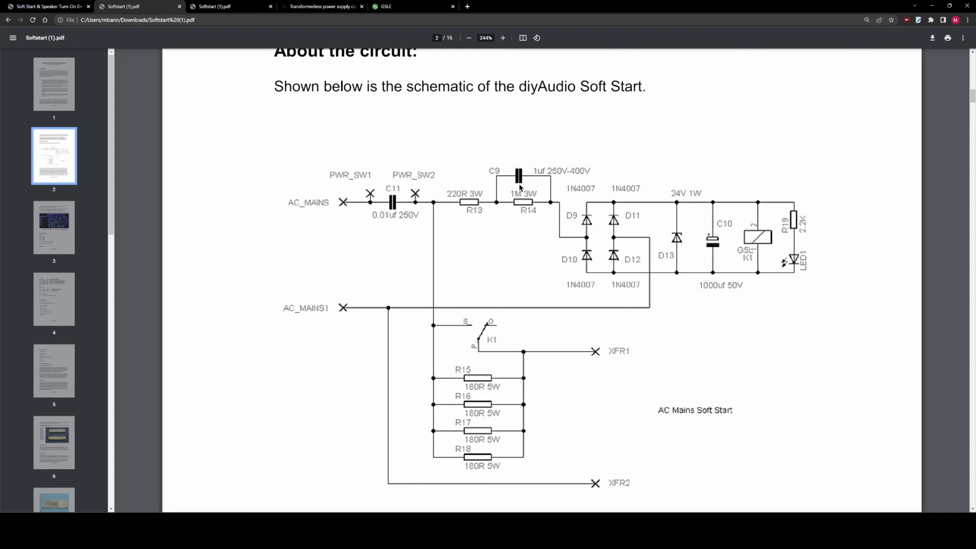
{"action": "mouse_move", "coordinate": [576, 178]}
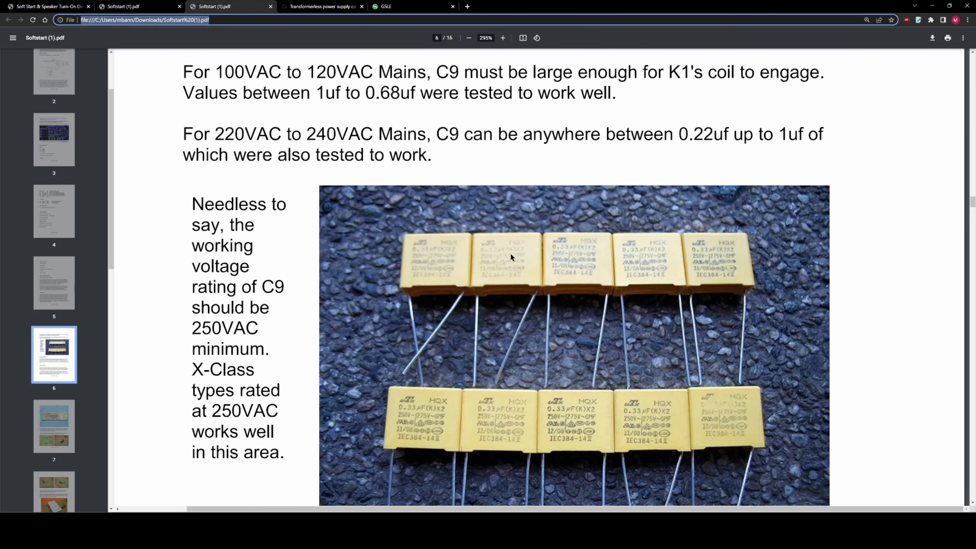
{"action": "mouse_move", "coordinate": [619, 346]}
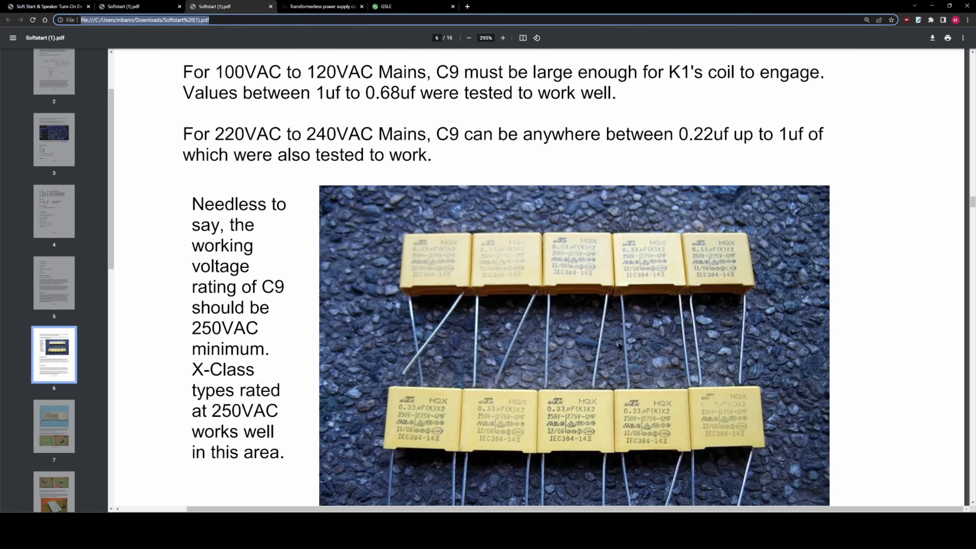
{"action": "mouse_move", "coordinate": [555, 415]}
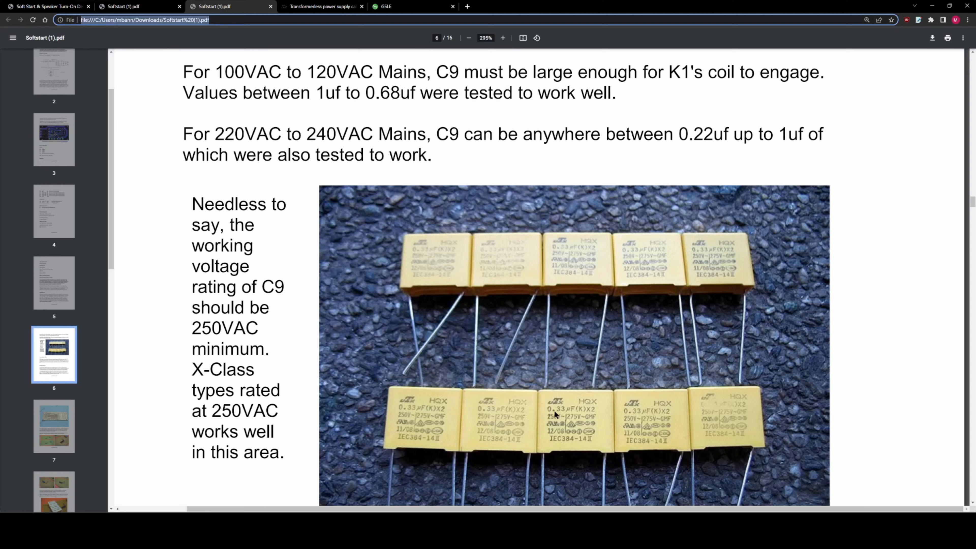
{"action": "mouse_move", "coordinate": [548, 421]}
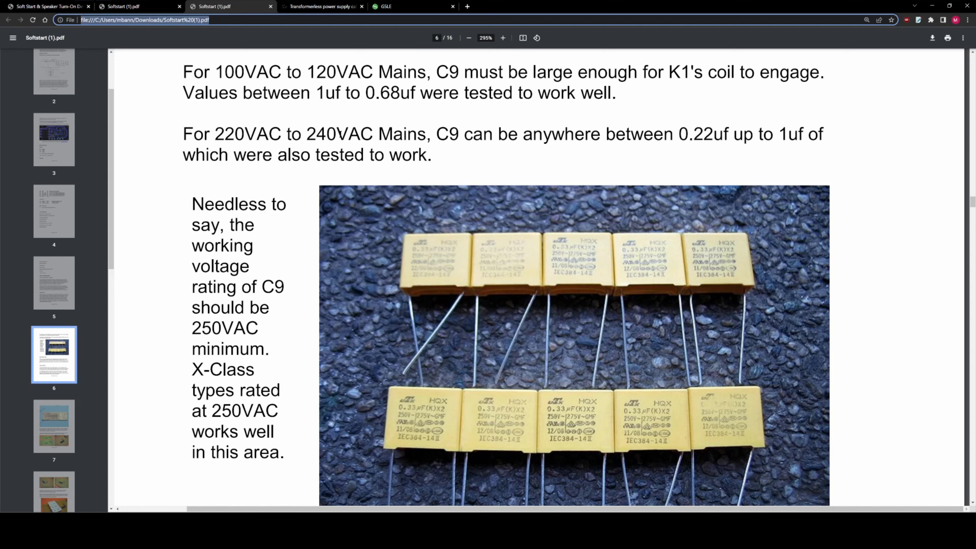
{"action": "mouse_move", "coordinate": [560, 409]}
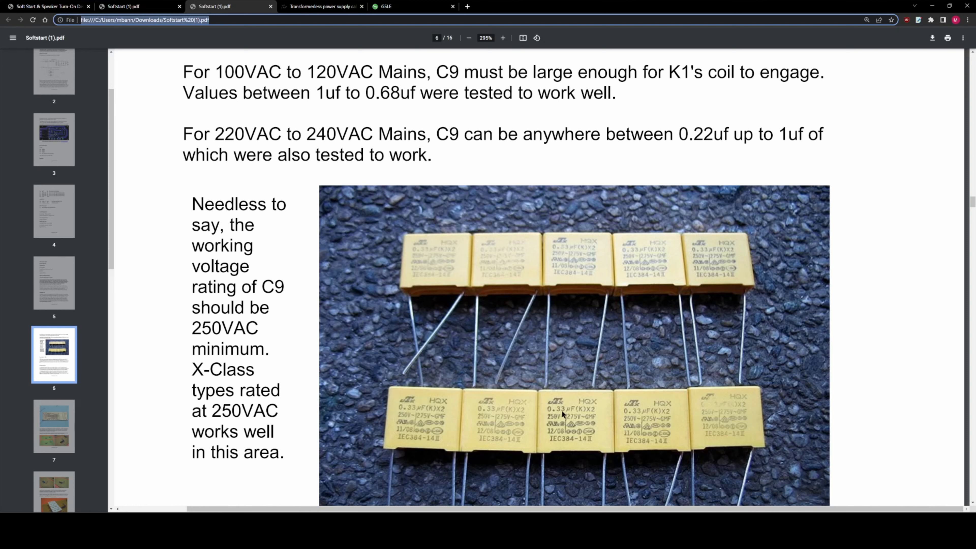
{"action": "mouse_move", "coordinate": [599, 405]}
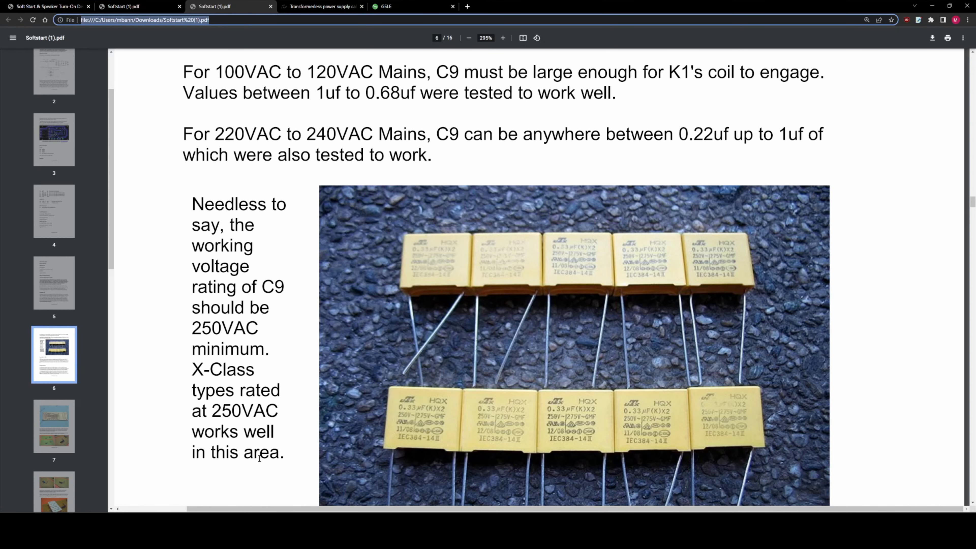
Scroll the soft-start guide down to the 'Choosing C9' advice pages
{"action": "scroll", "scroll_direction": "down", "scroll_amount": 3}
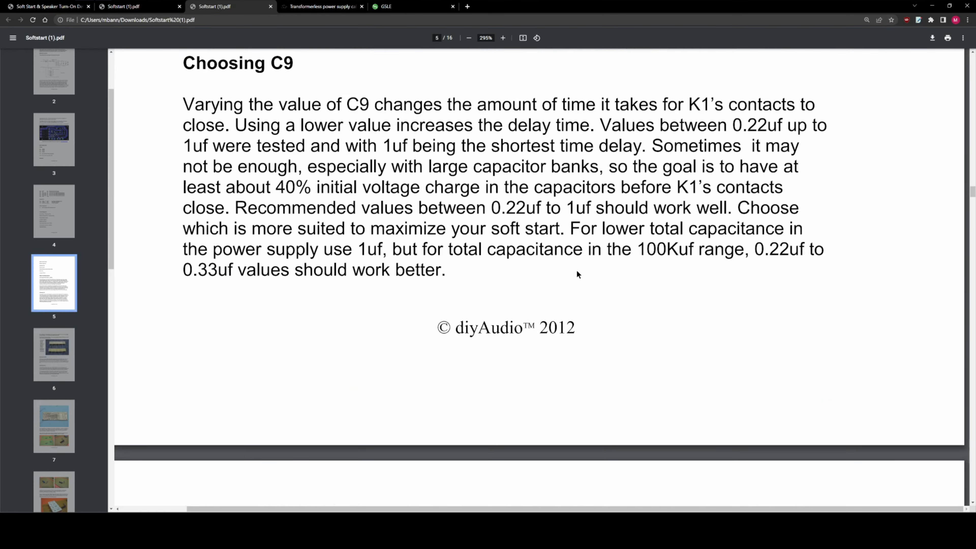
{"action": "scroll", "scroll_direction": "down", "scroll_amount": 3}
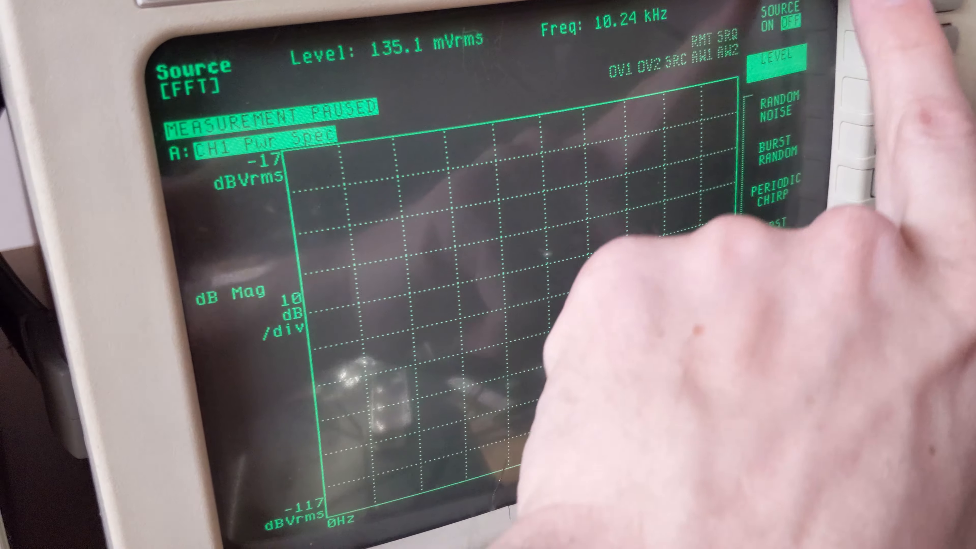
Turn on the analyzer source and apply harmonic markers to show the THD reading
{"action": "left_click", "coordinate": [781, 62]}
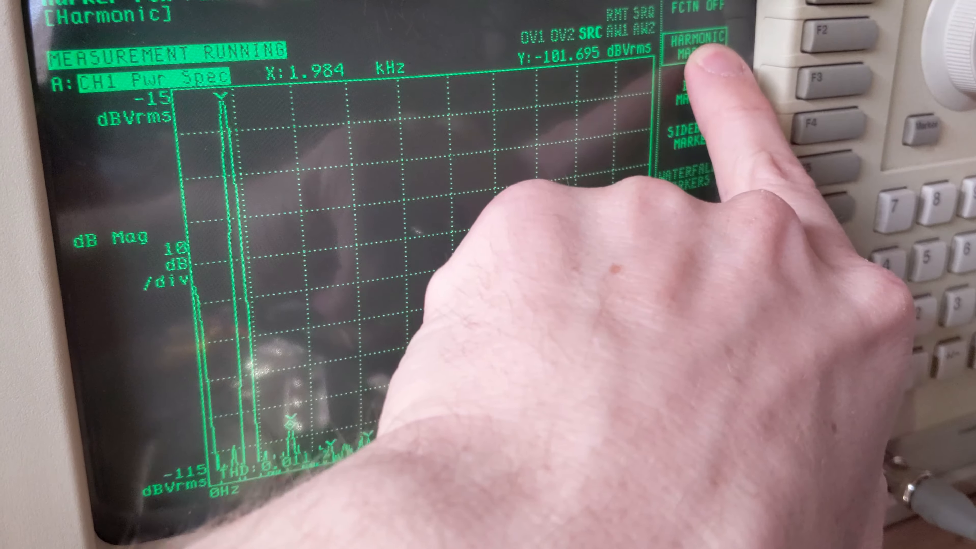
{"action": "left_click", "coordinate": [697, 46]}
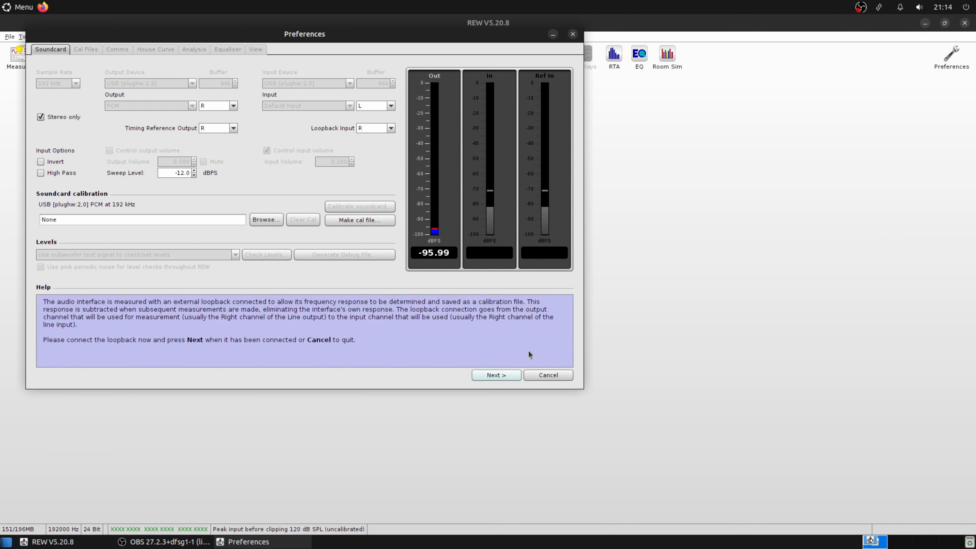
Play the 1 kHz level tone, accept the input level and run the soundcard calibration sweep
{"action": "left_click", "coordinate": [496, 374]}
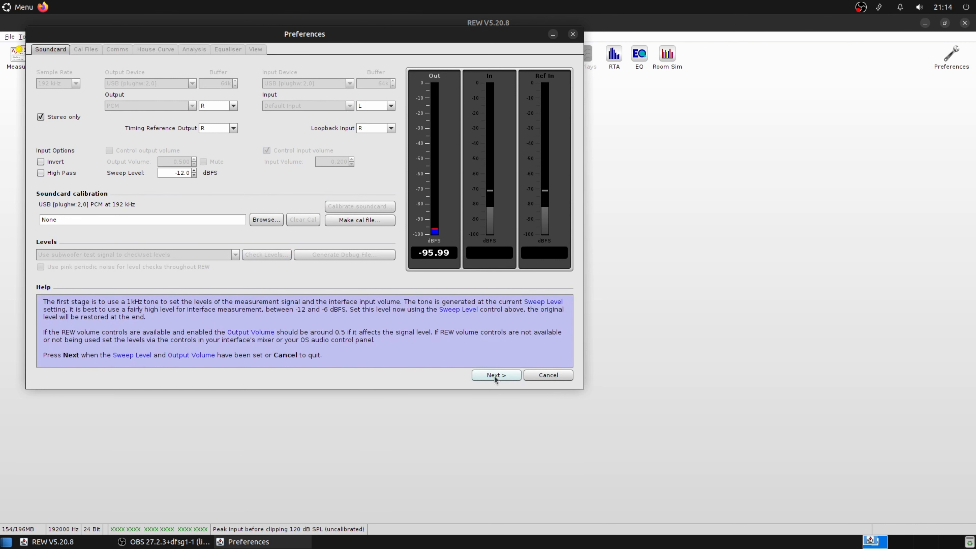
{"action": "left_click", "coordinate": [496, 375]}
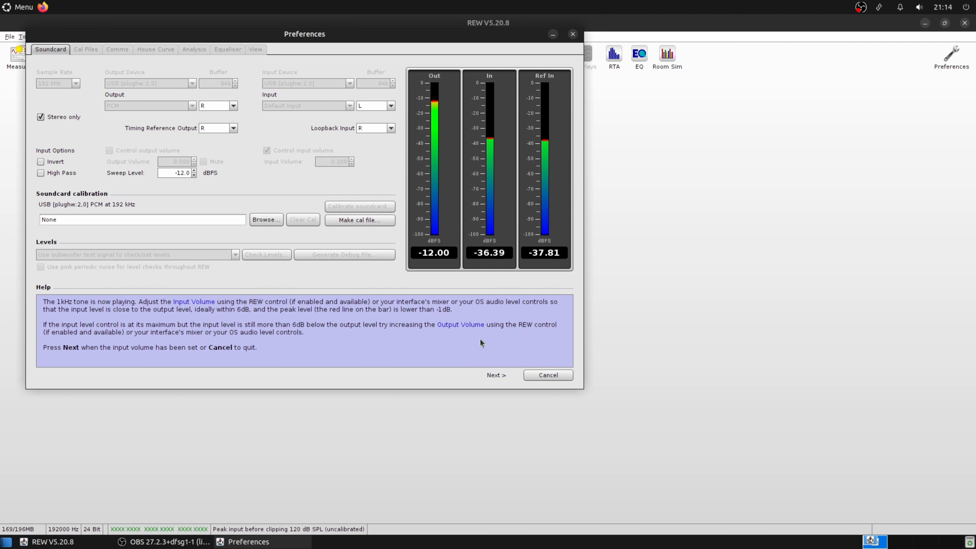
{"action": "mouse_move", "coordinate": [518, 312]}
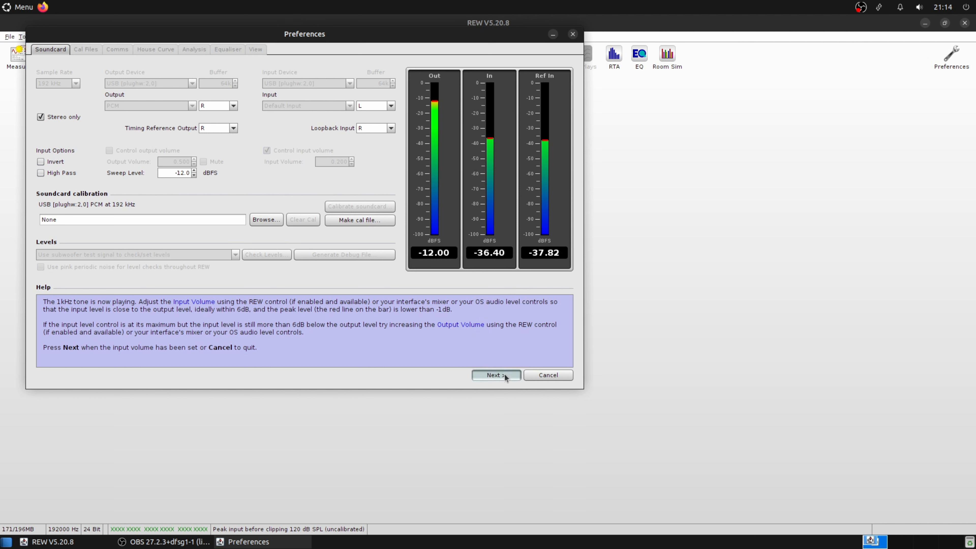
{"action": "left_click", "coordinate": [496, 374]}
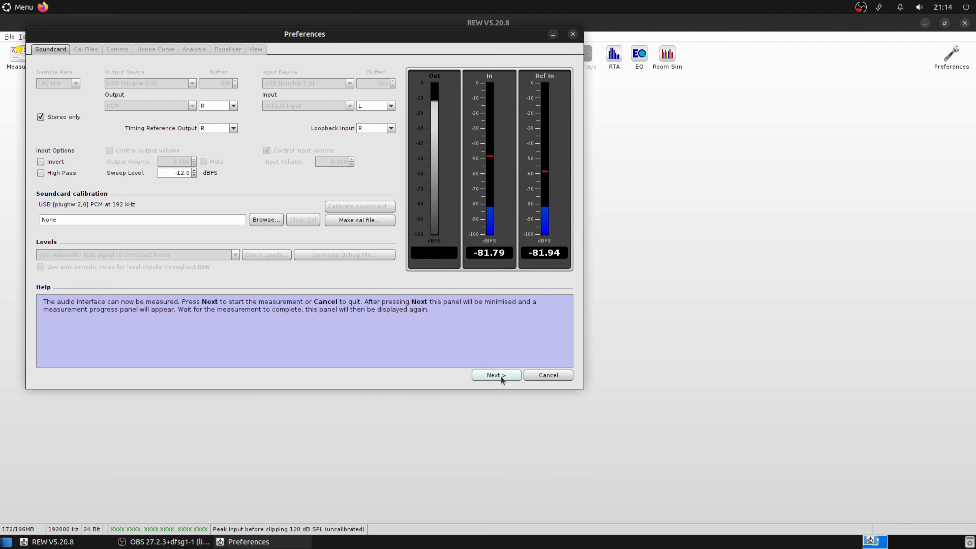
{"action": "left_click", "coordinate": [495, 375]}
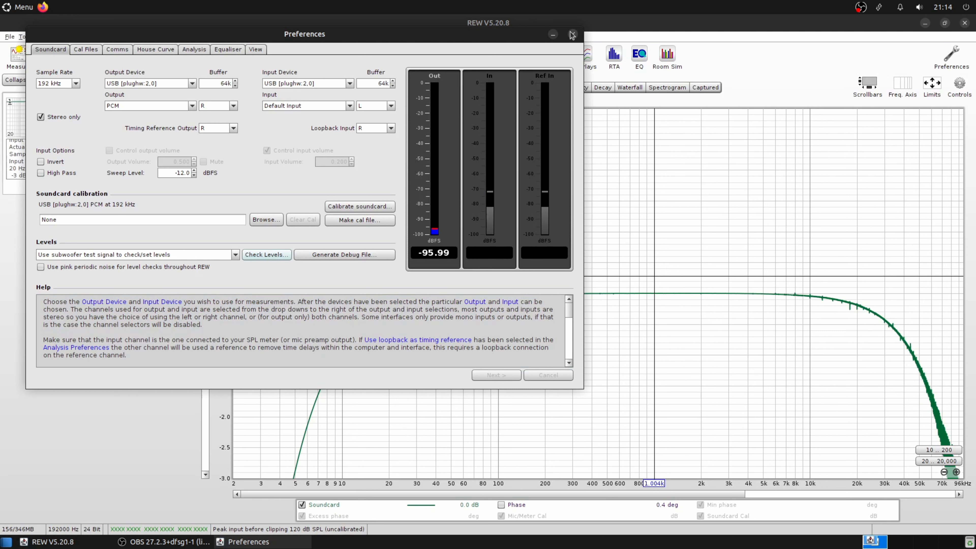
{"action": "left_click", "coordinate": [359, 219]}
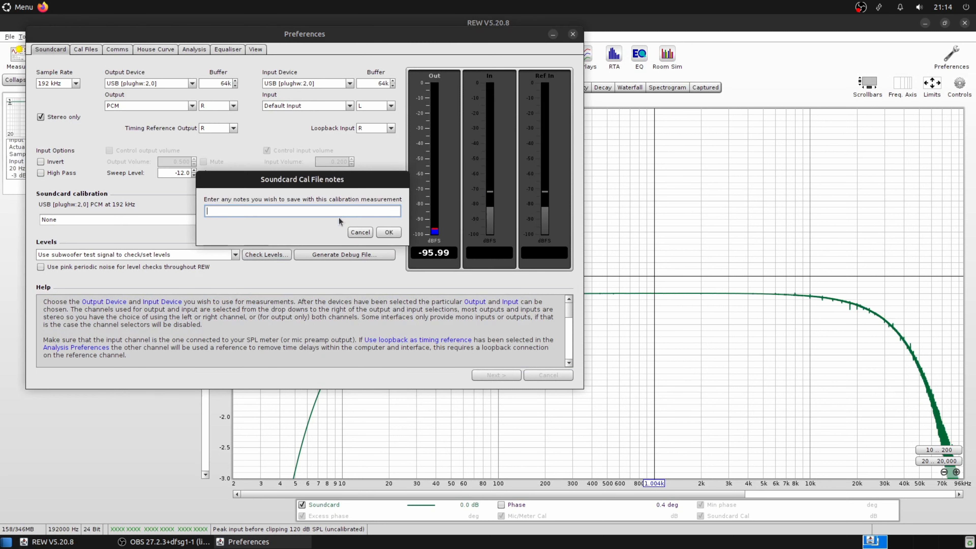
Add the note 'EMU' and save the calibration as EMU 0404cal.cal
{"action": "type", "text": "EMU"}
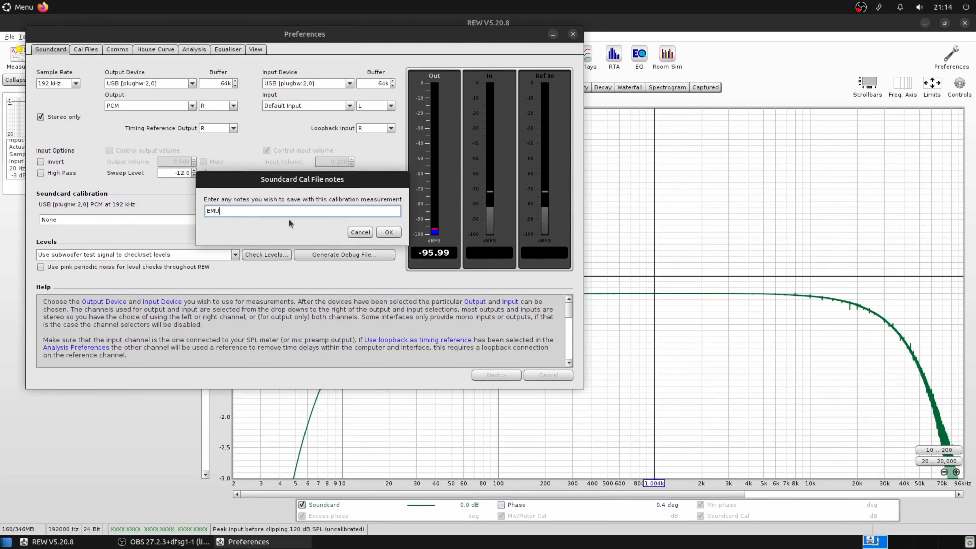
{"action": "left_click", "coordinate": [388, 232]}
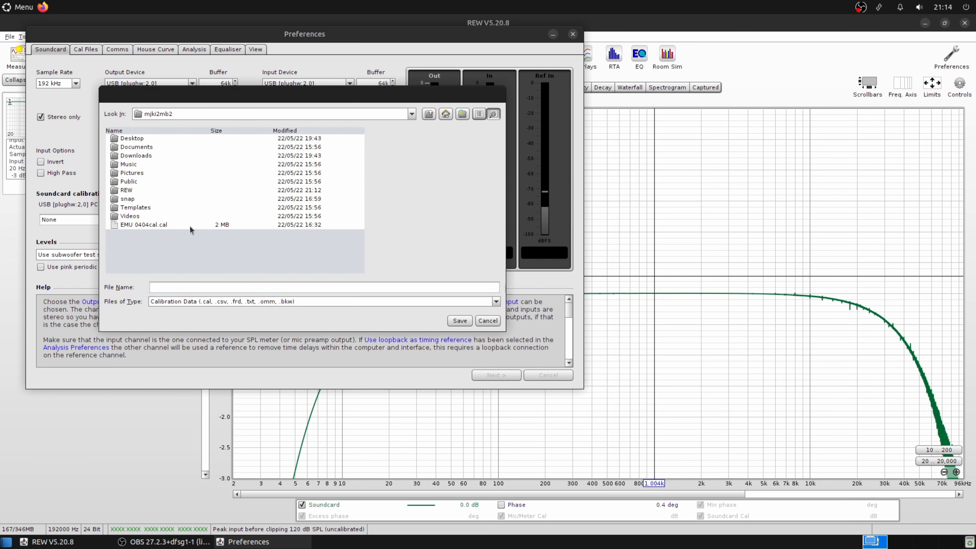
{"action": "left_click", "coordinate": [144, 224]}
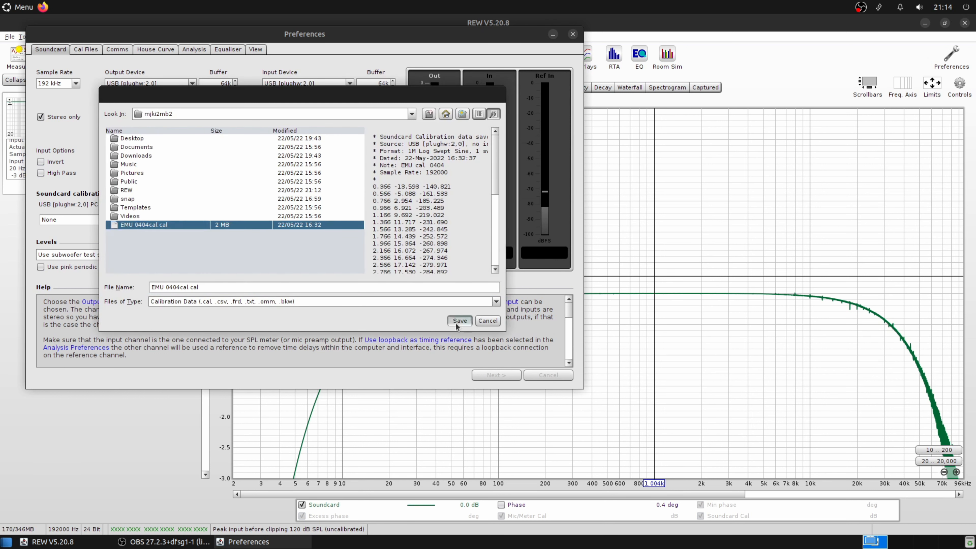
{"action": "left_click", "coordinate": [459, 321]}
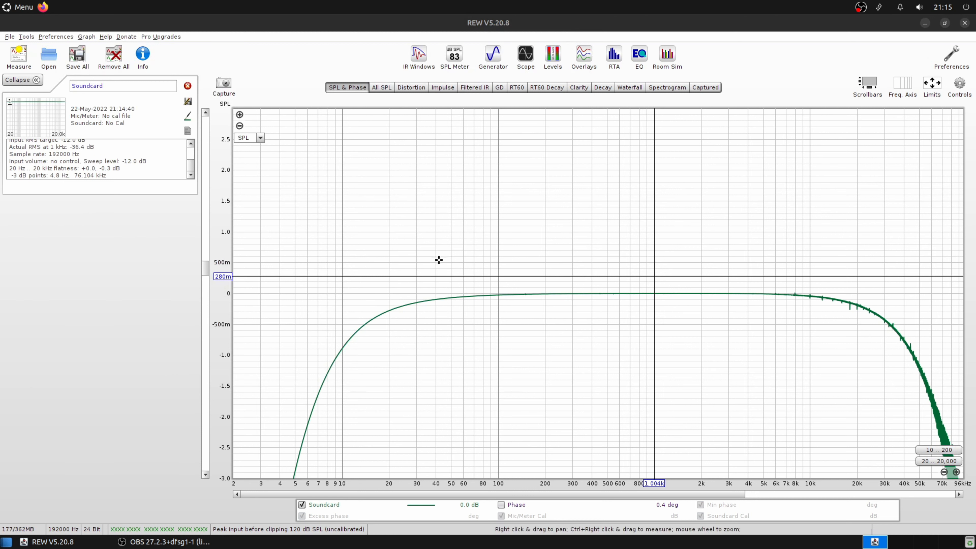
{"action": "mouse_move", "coordinate": [441, 336]}
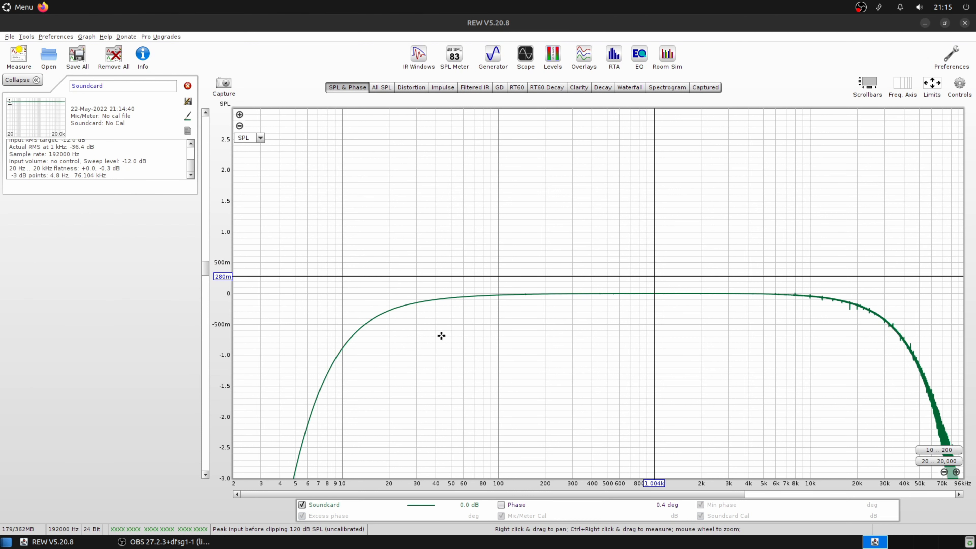
{"action": "mouse_move", "coordinate": [301, 178]}
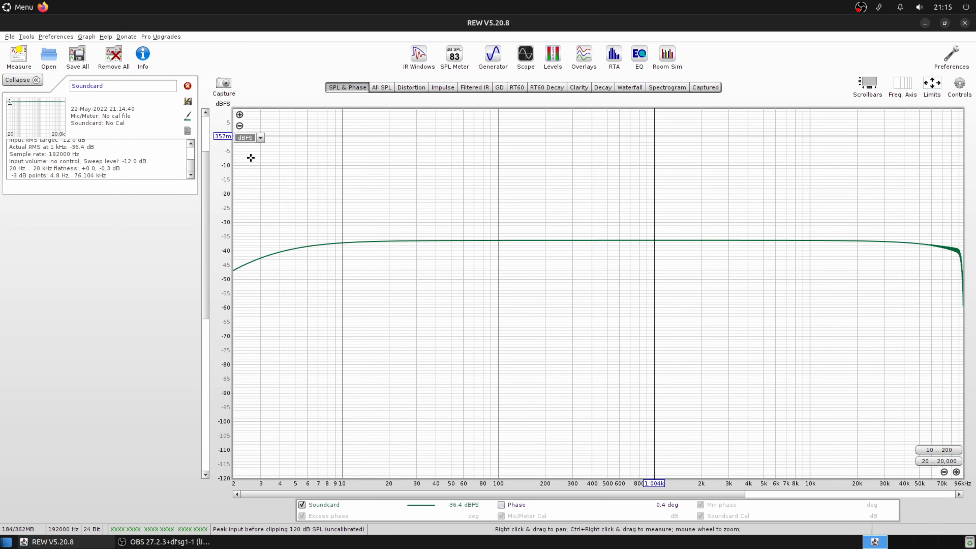
{"action": "mouse_move", "coordinate": [319, 238]}
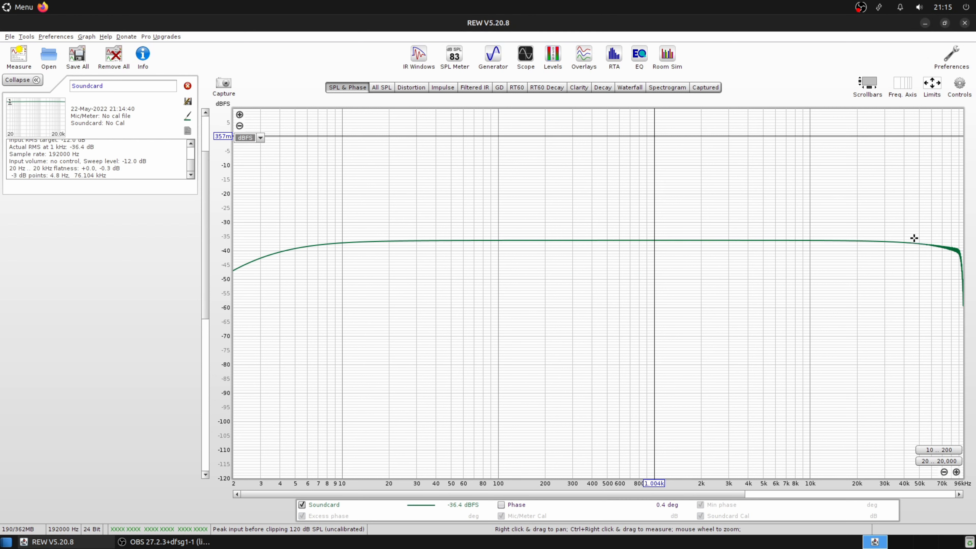
{"action": "mouse_move", "coordinate": [920, 265]}
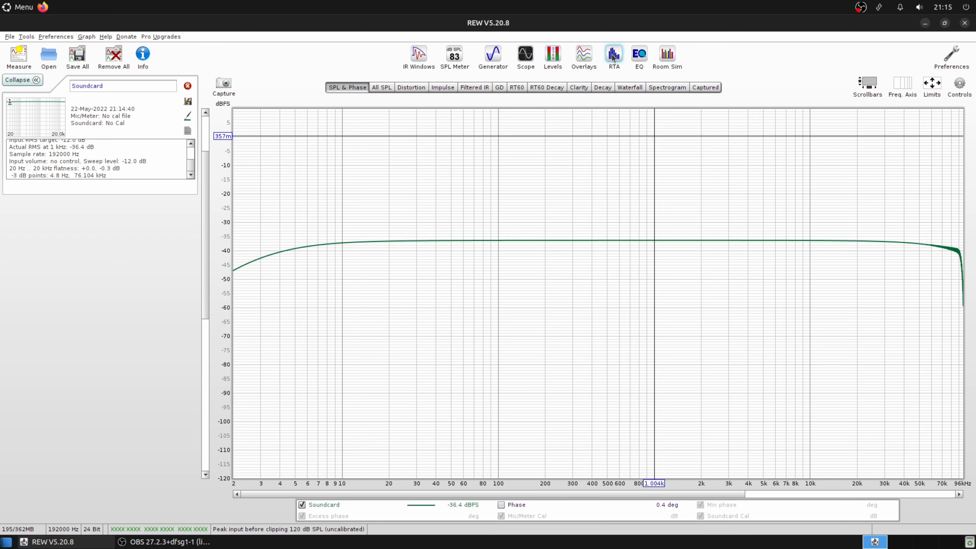
Bring up the RTA spectrum window and the signal generator window
{"action": "left_click", "coordinate": [613, 53]}
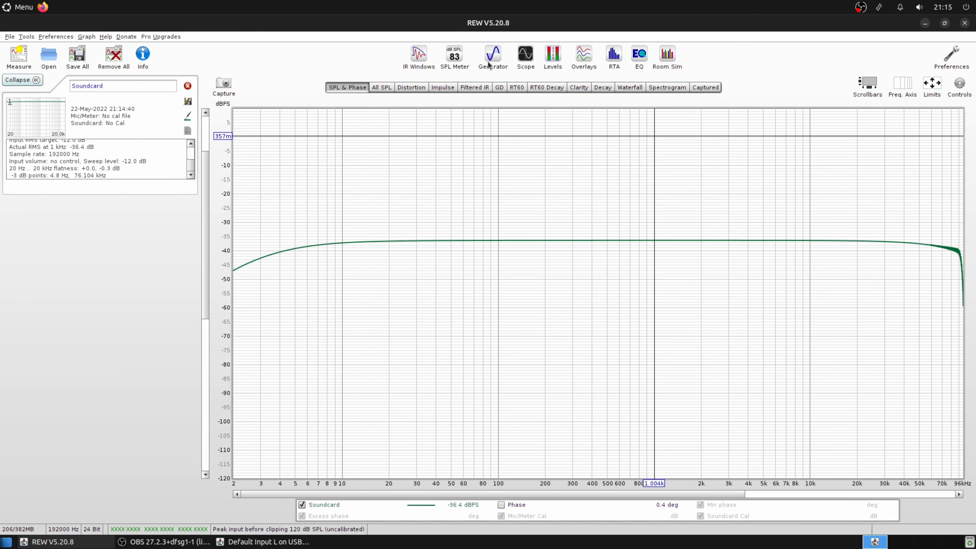
{"action": "left_click", "coordinate": [493, 55]}
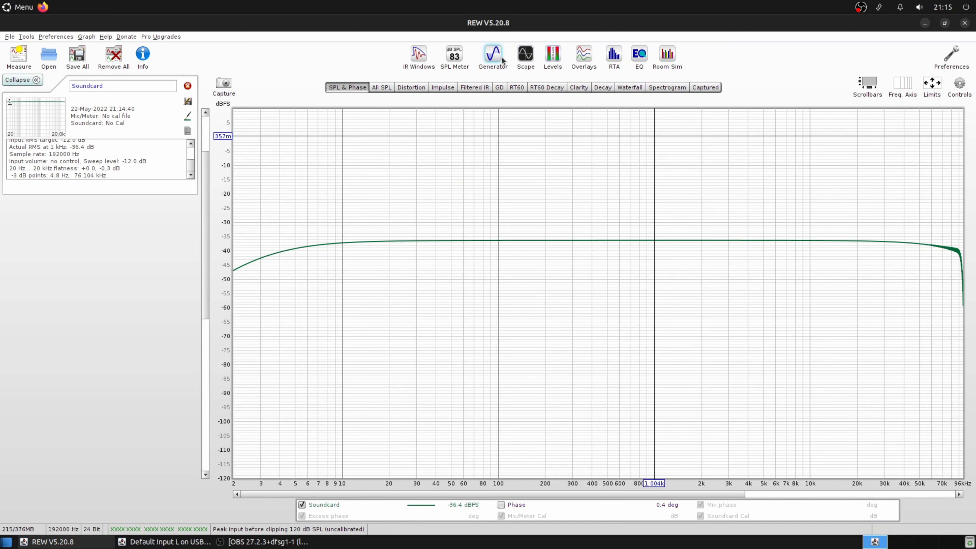
{"action": "left_click", "coordinate": [492, 53]}
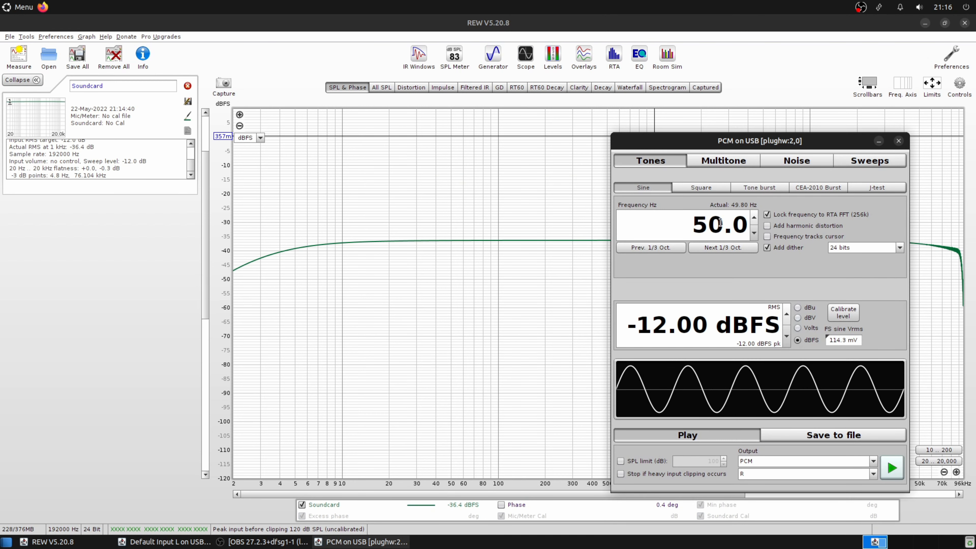
Set the generator's sine frequency to 1,000 Hz
{"action": "left_click", "coordinate": [719, 224]}
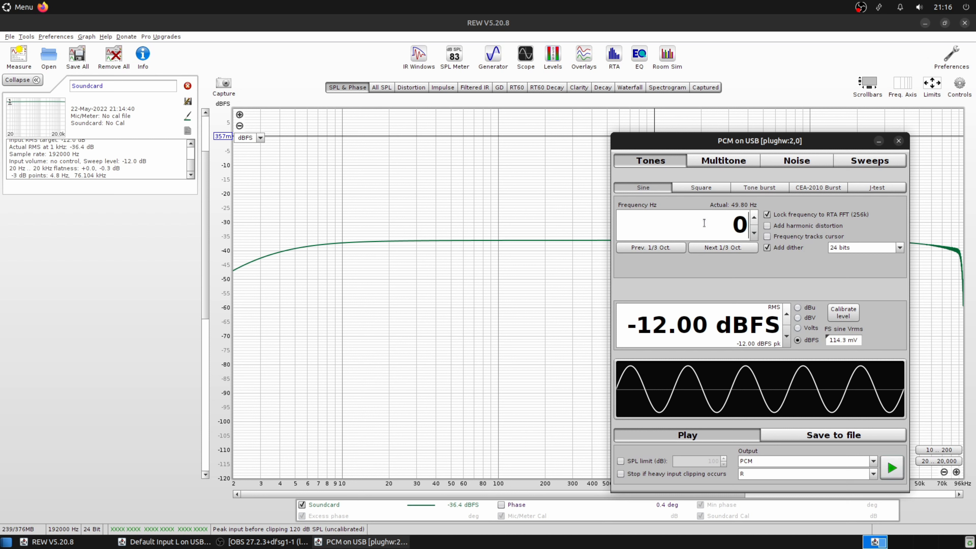
{"action": "type", "text": "010"}
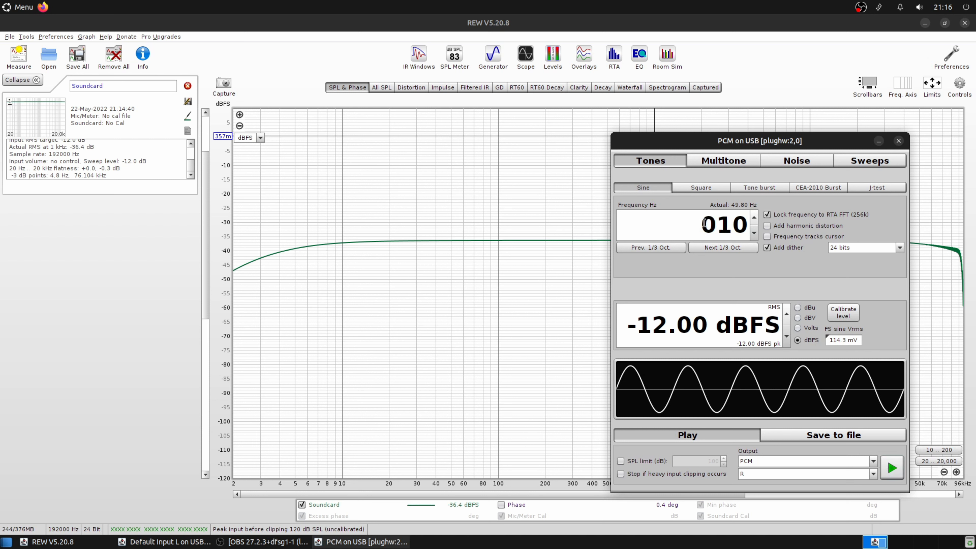
{"action": "type", "text": "1000"}
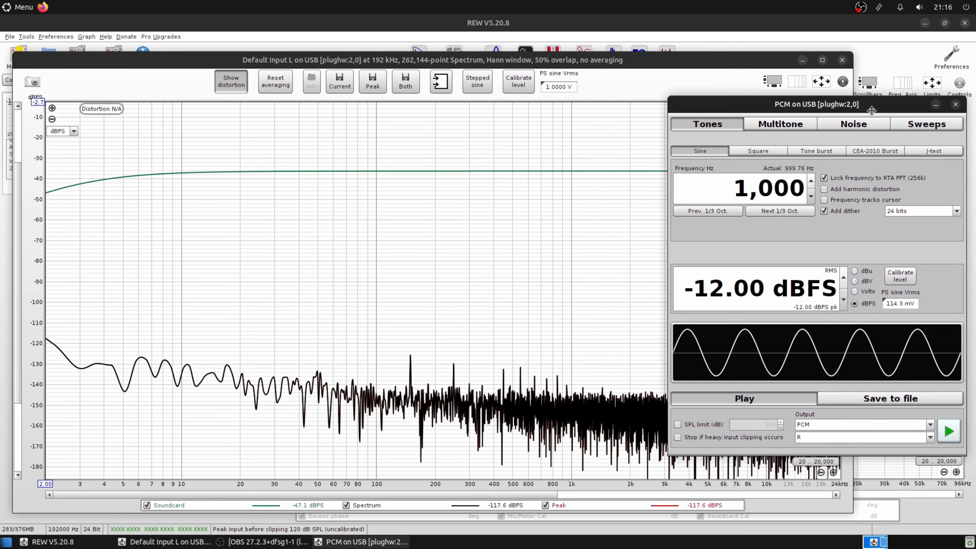
Start the generator playing the 1 kHz tone at 0.00 dBFS, spectrum reading THD 0.00098%
{"action": "left_click", "coordinate": [948, 431]}
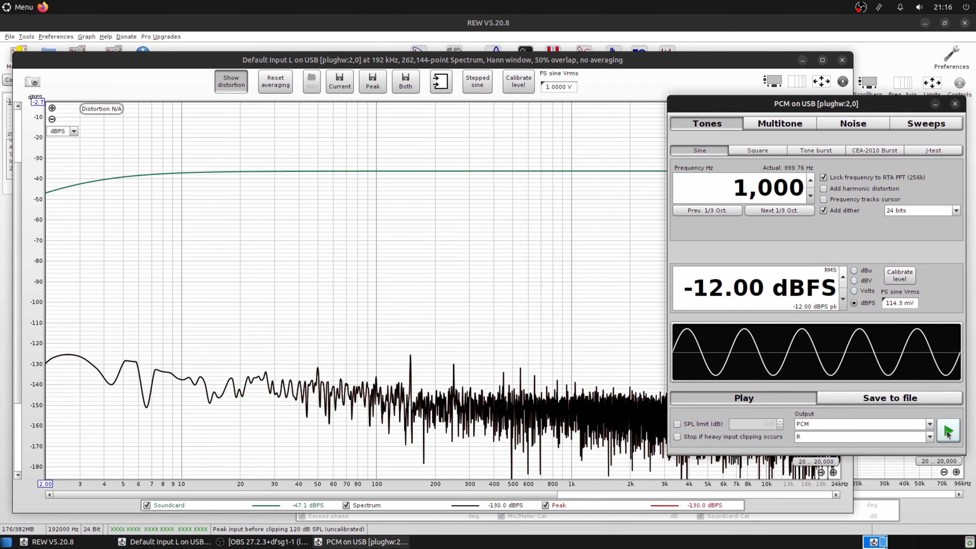
{"action": "left_click", "coordinate": [743, 397]}
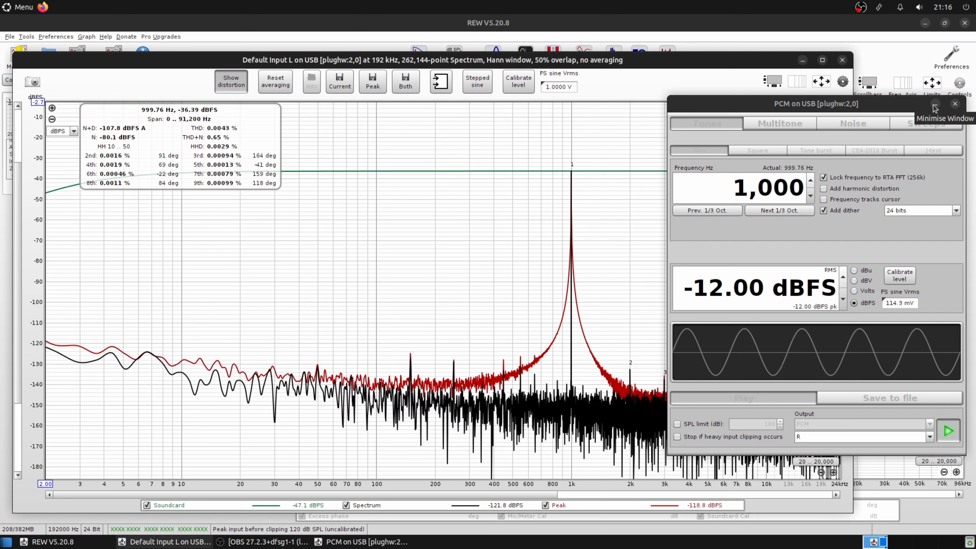
{"action": "left_click", "coordinate": [953, 103]}
{"action": "type", "text": "0"}
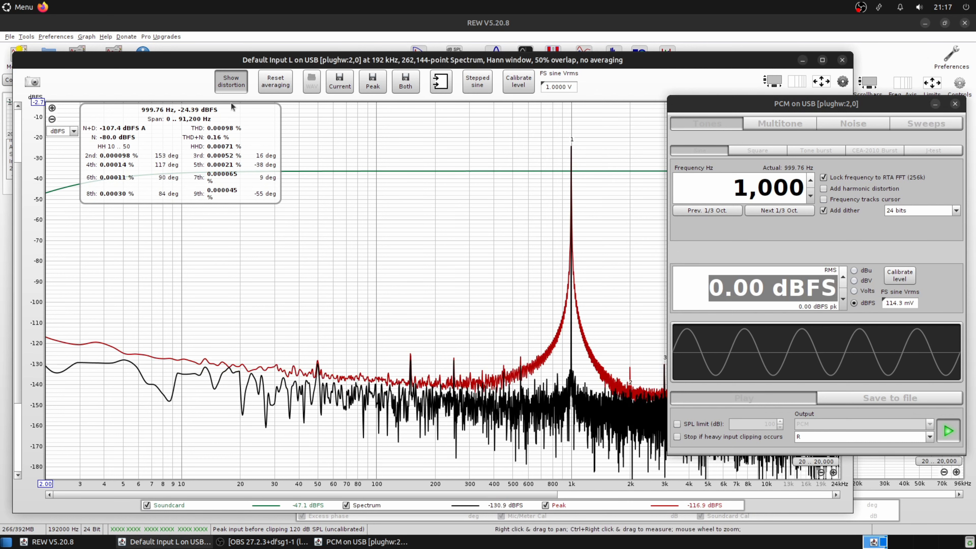
{"action": "left_click", "coordinate": [275, 81]}
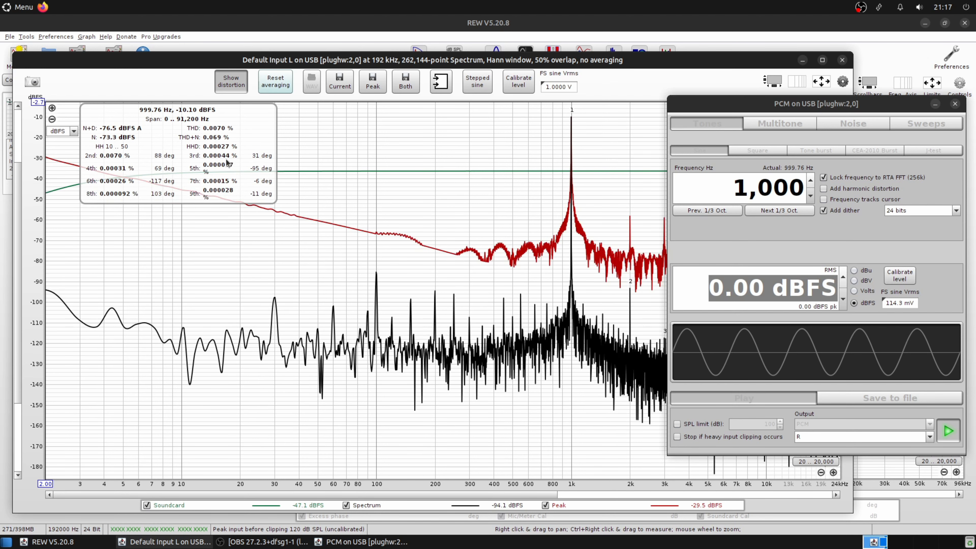
Bring the RTA spectrum window forward over the generator
{"action": "left_click", "coordinate": [274, 81]}
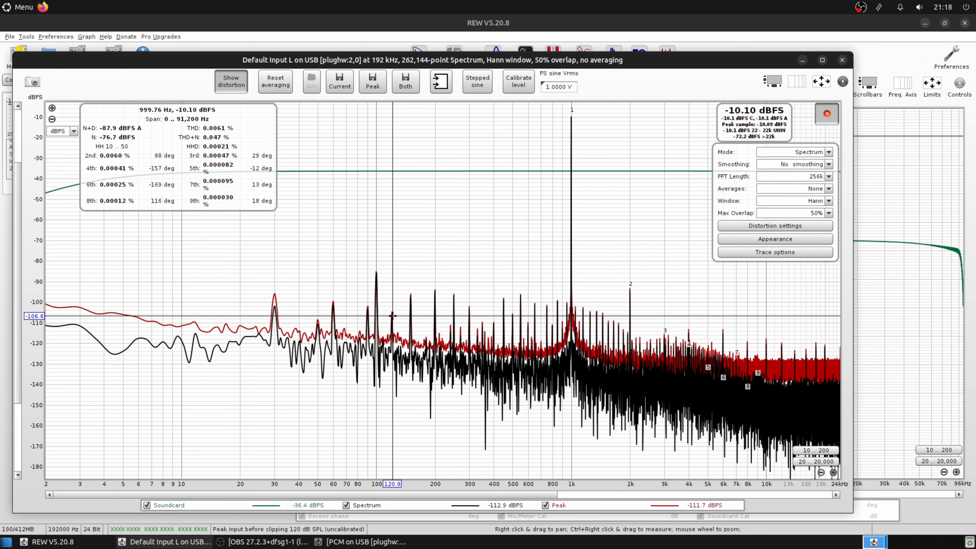
Set the analyser to 32 coherent averages on a 1,048,576-point FFT
{"action": "left_click", "coordinate": [828, 188]}
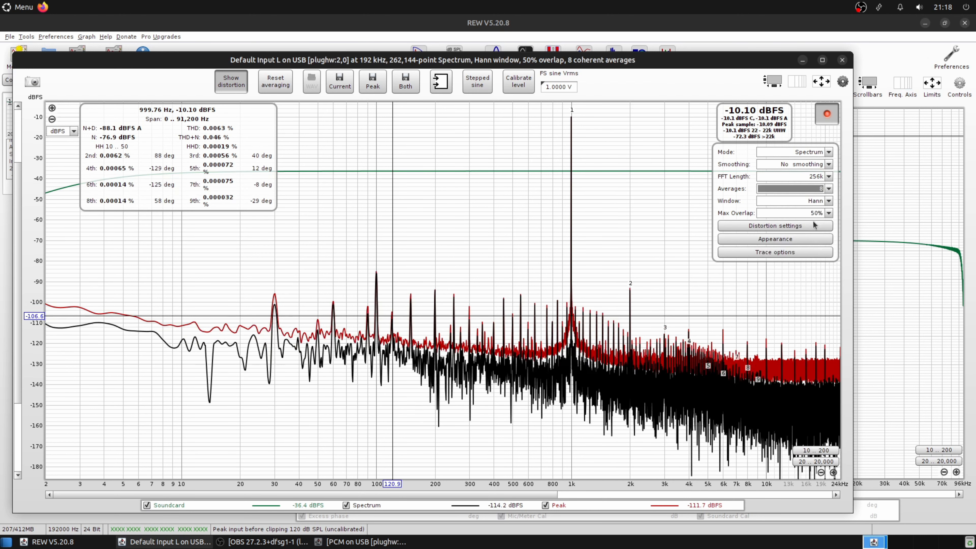
{"action": "left_click", "coordinate": [775, 225]}
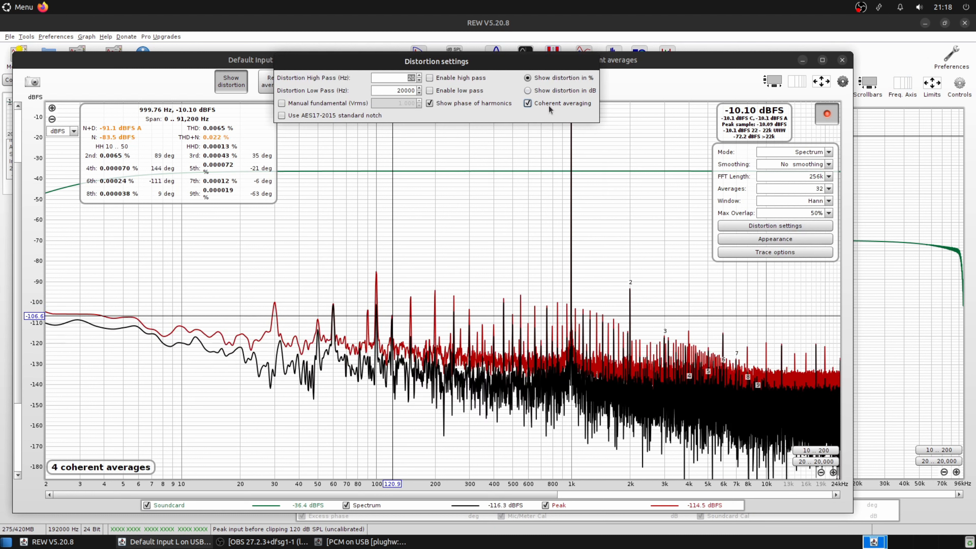
{"action": "left_click", "coordinate": [527, 103]}
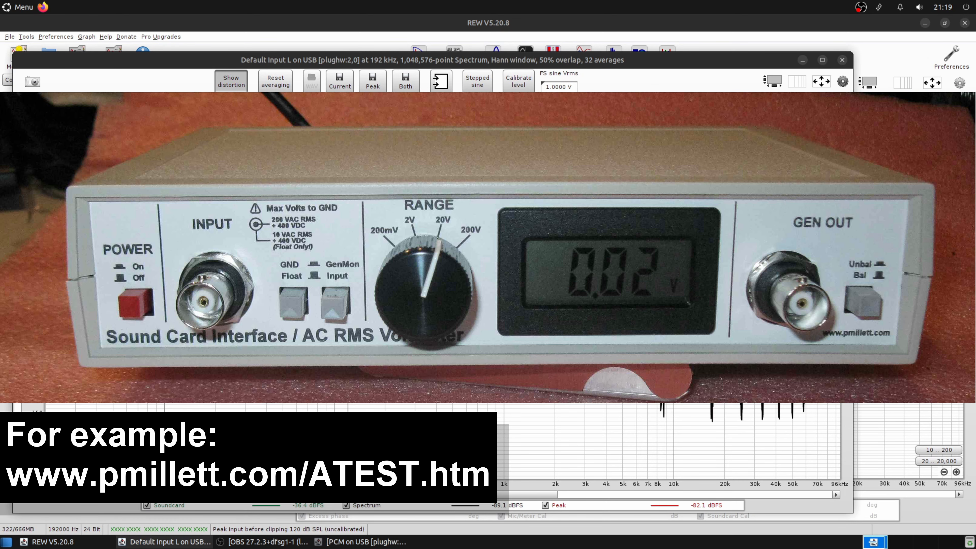
Begin a new F5 Sweep measurement via the Make a measurement dialog
{"action": "left_click", "coordinate": [18, 56]}
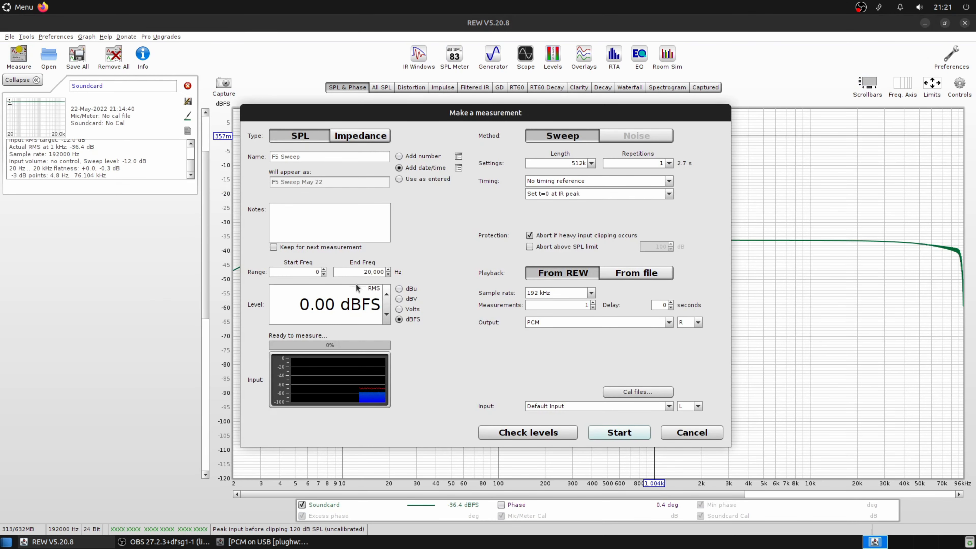
Set the sweep end frequency, check levels, choose repetitions and run the F5 Sweep May 22 measurement
{"action": "triple_click", "coordinate": [360, 272]}
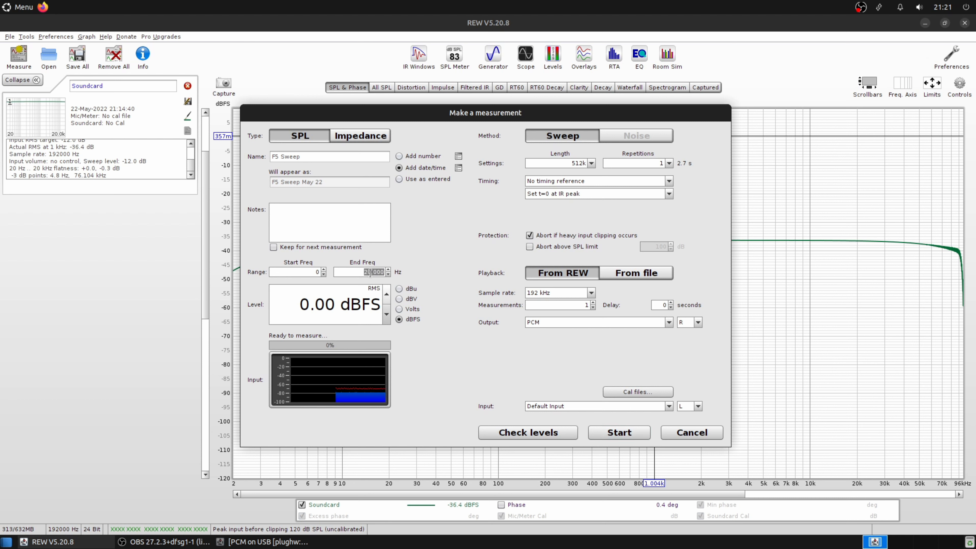
{"action": "type", "text": "50"}
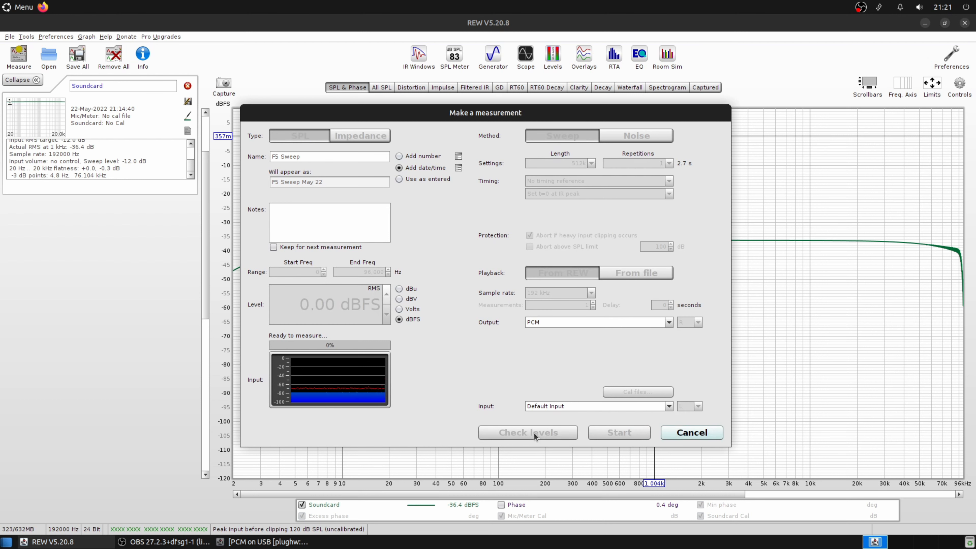
{"action": "mouse_move", "coordinate": [527, 442]}
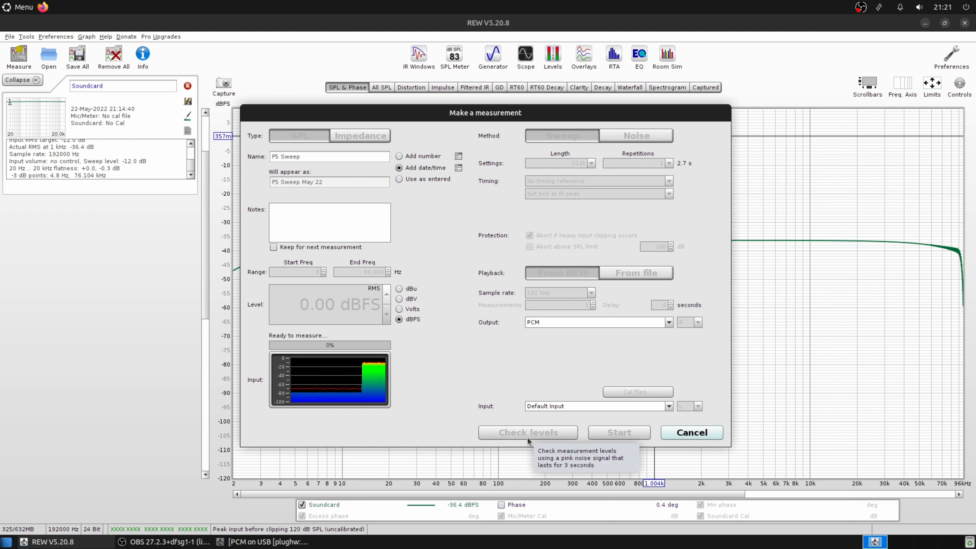
{"action": "left_click", "coordinate": [527, 432]}
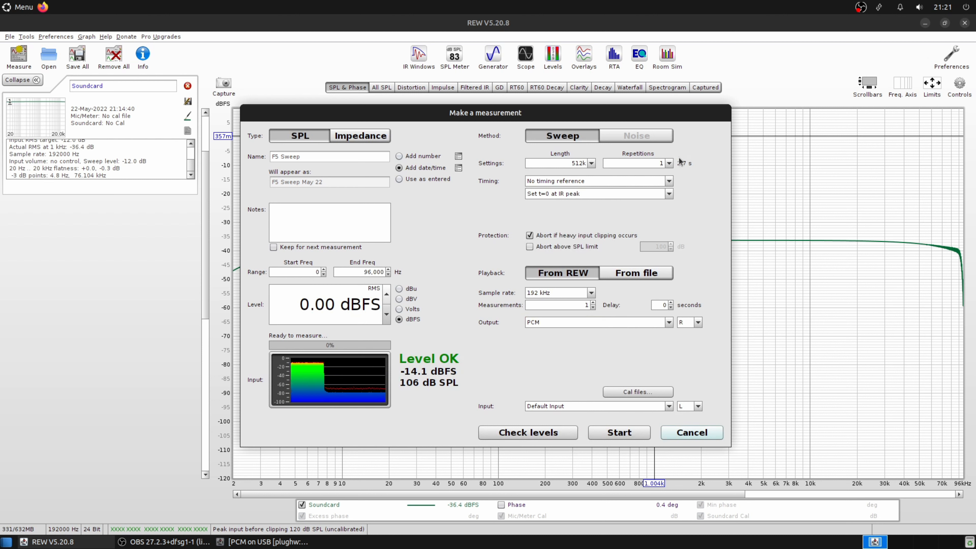
{"action": "left_click", "coordinate": [668, 164]}
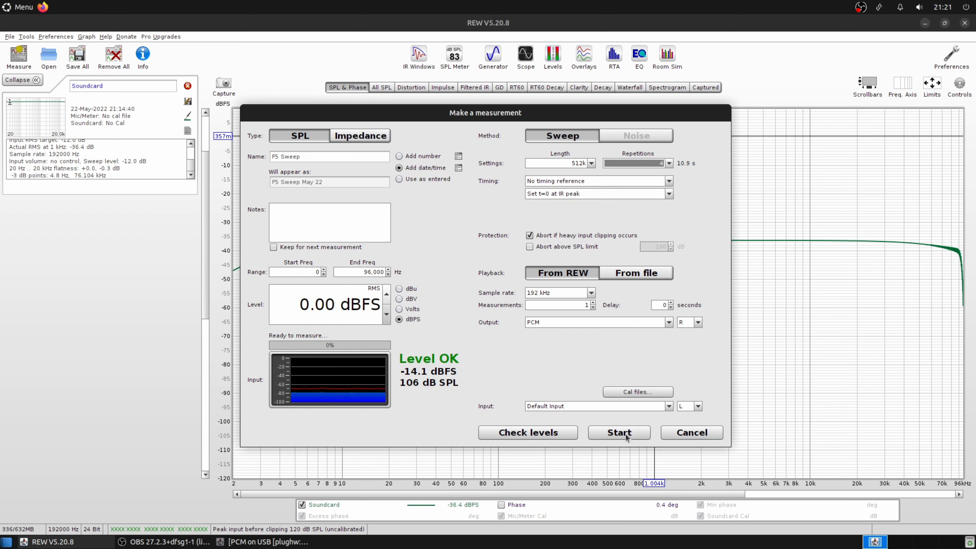
{"action": "left_click", "coordinate": [618, 432]}
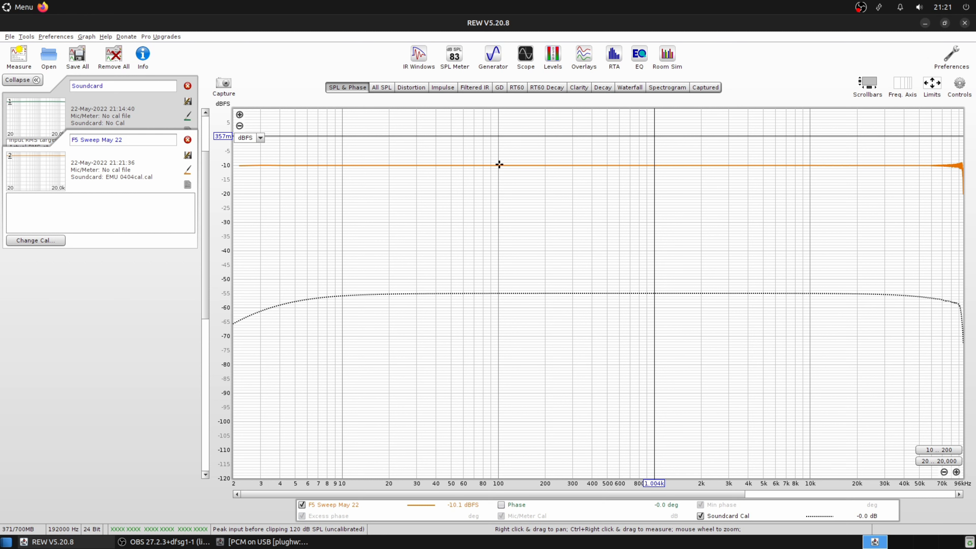
Show the Distortion graph for F5 Sweep May 22 with fundamental and THD traces
{"action": "left_click", "coordinate": [410, 87]}
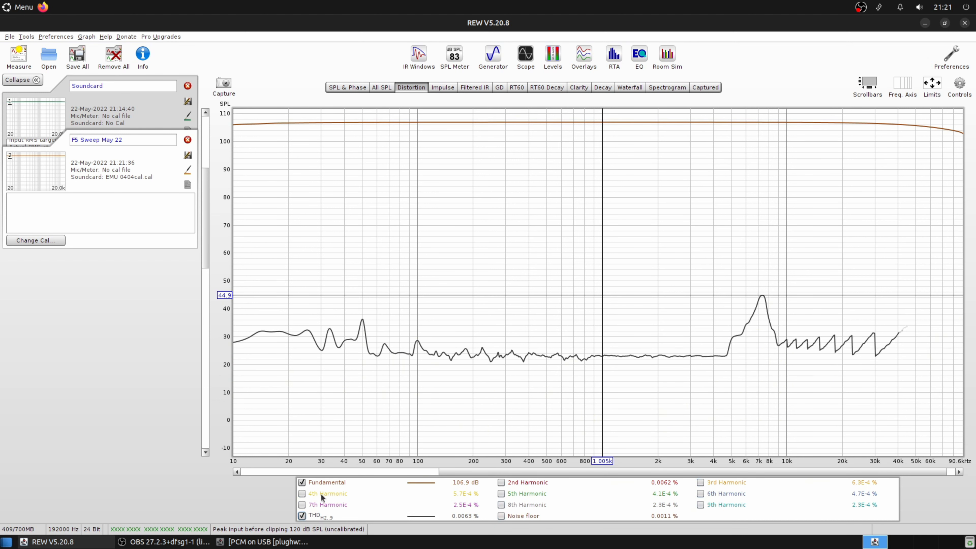
Switch the distortion graph's vertical axis from dB to percent
{"action": "left_click", "coordinate": [248, 138]}
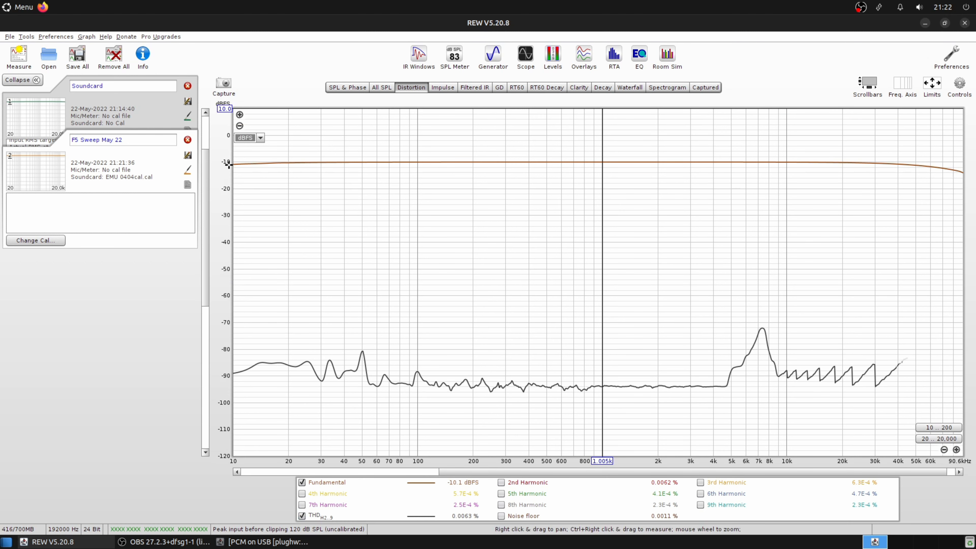
{"action": "left_click", "coordinate": [259, 138]}
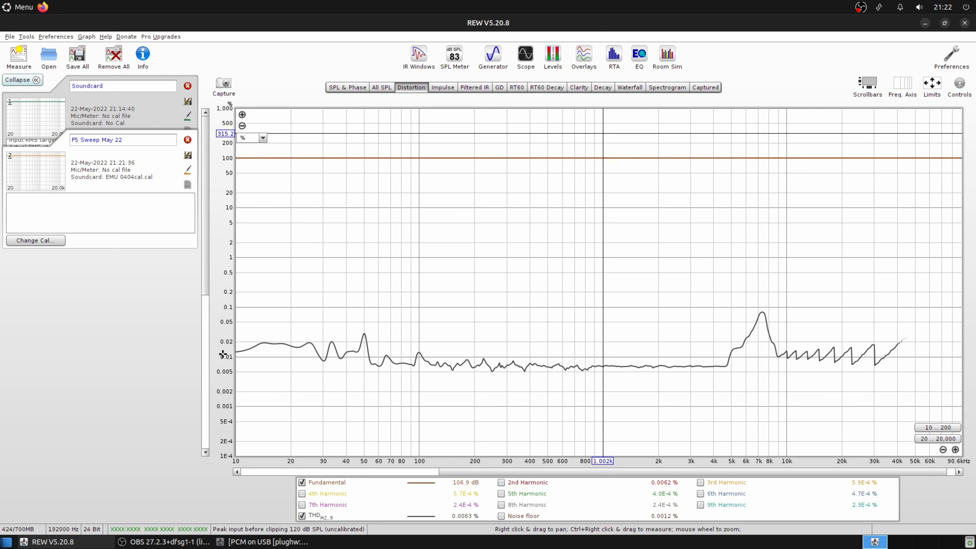
{"action": "mouse_move", "coordinate": [235, 374]}
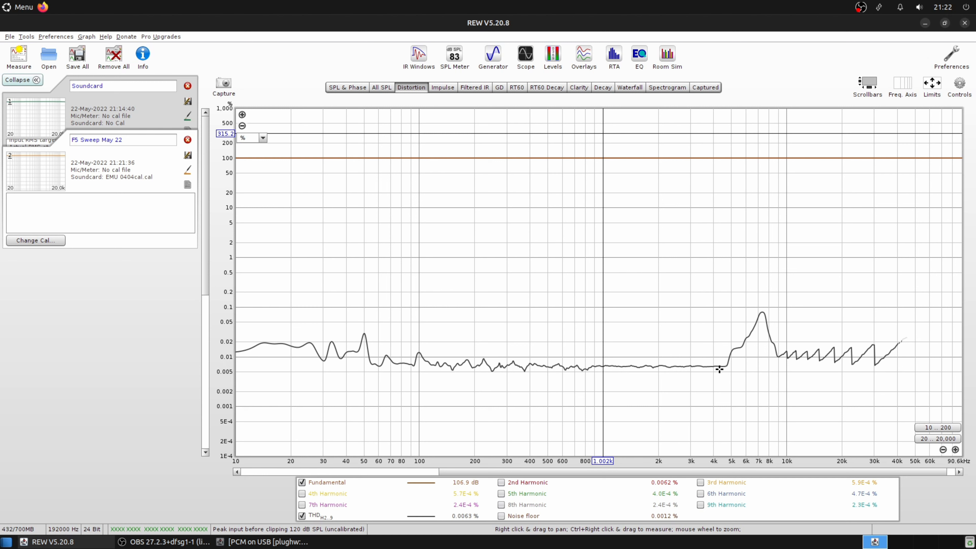
{"action": "mouse_move", "coordinate": [616, 376]}
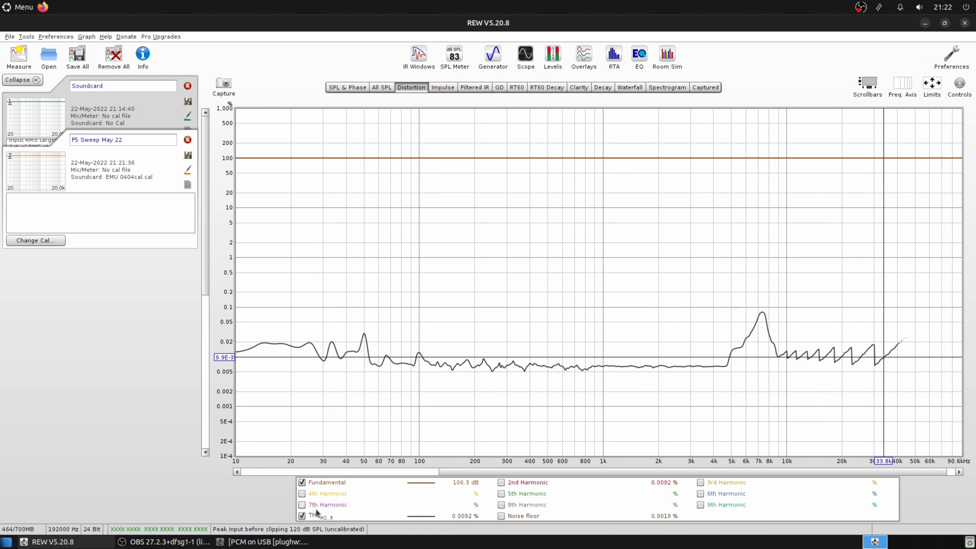
Toggle legend traces so the noise floor, THD and 2nd harmonic curves are shown together
{"action": "left_click", "coordinate": [501, 516]}
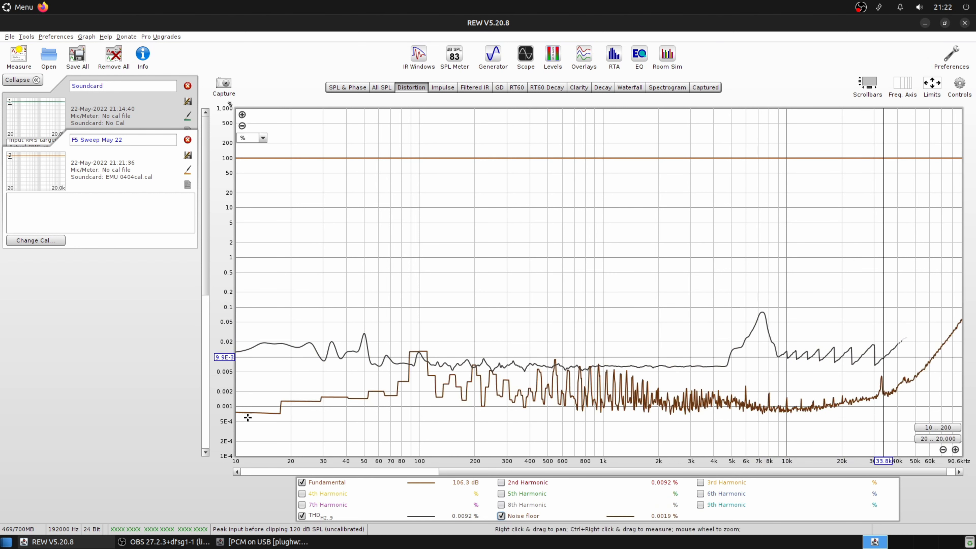
{"action": "mouse_move", "coordinate": [459, 399]}
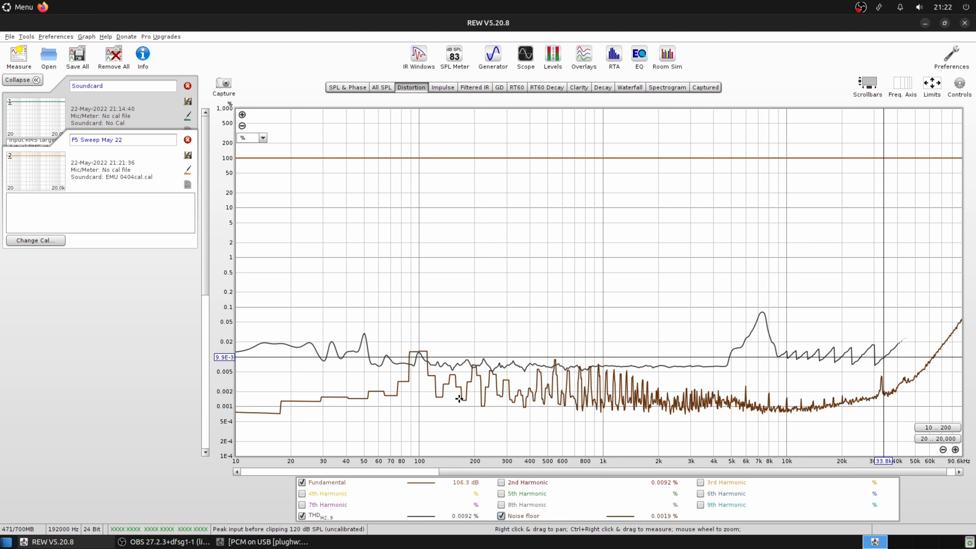
{"action": "mouse_move", "coordinate": [547, 430]}
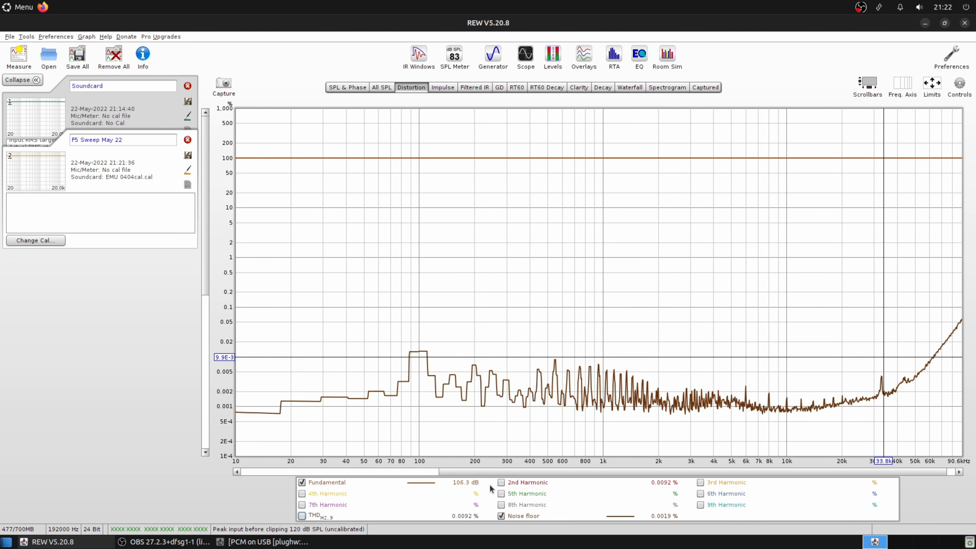
{"action": "left_click", "coordinate": [501, 483]}
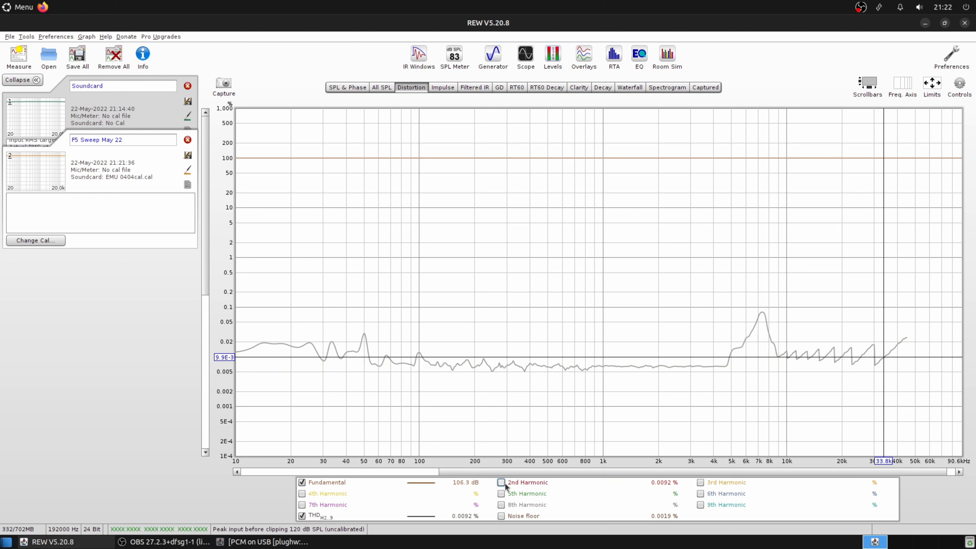
{"action": "left_click", "coordinate": [502, 483]}
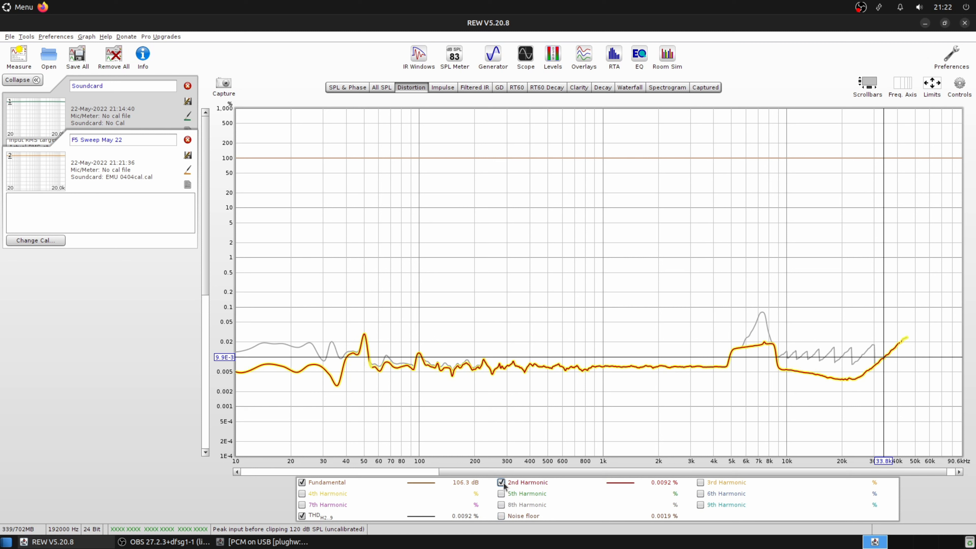
{"action": "left_click", "coordinate": [502, 482]}
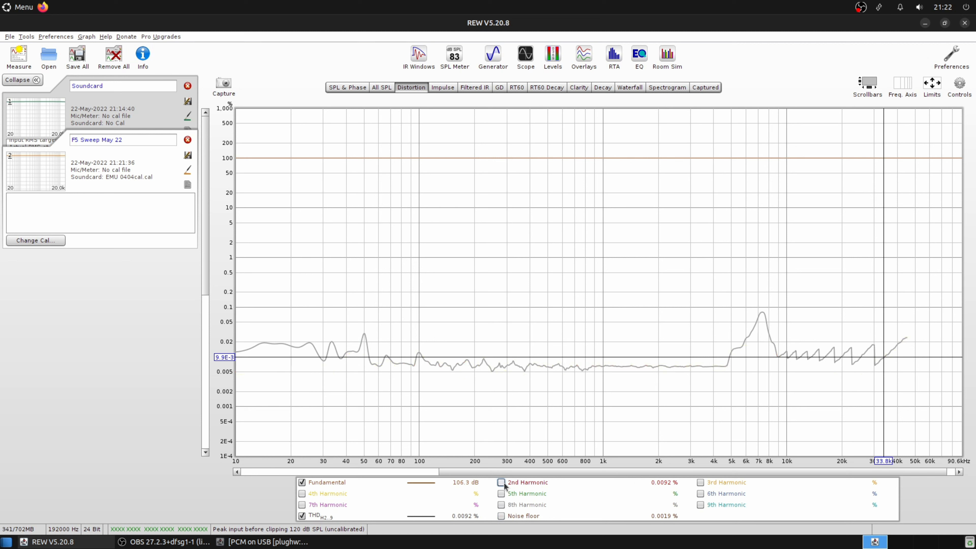
{"action": "left_click", "coordinate": [501, 482]}
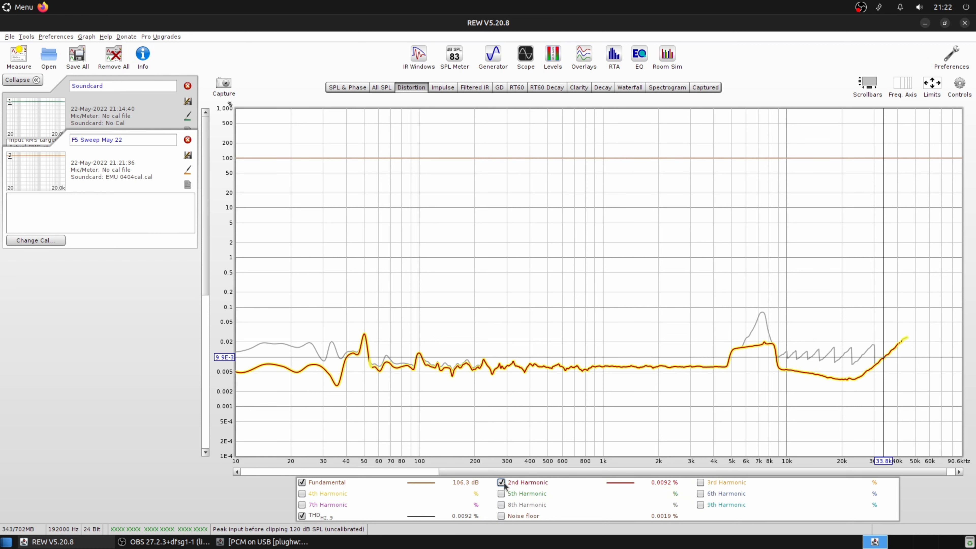